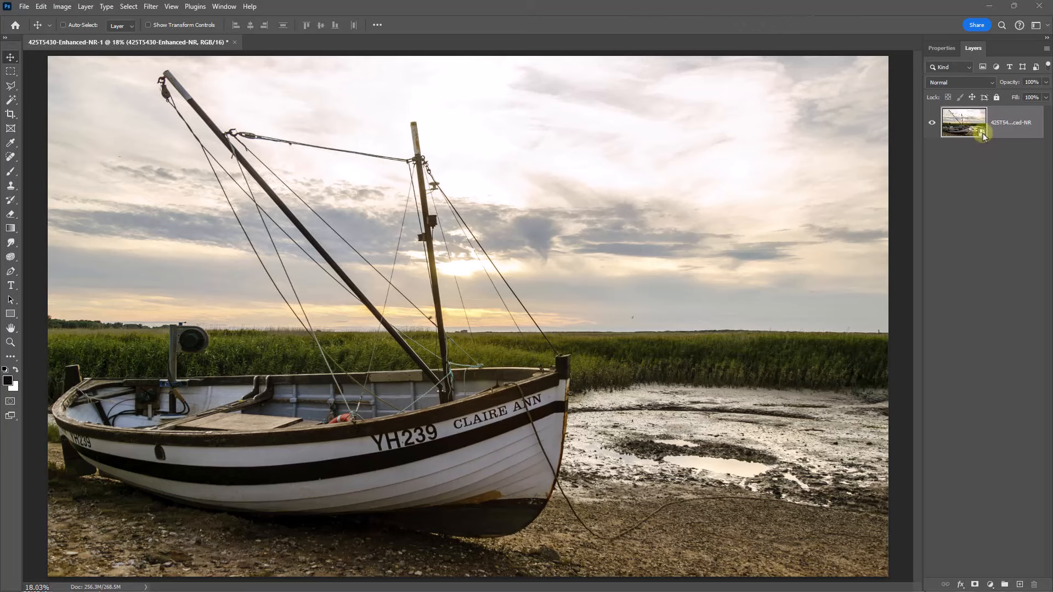
{"action": "mouse_move", "coordinate": [966, 165]}
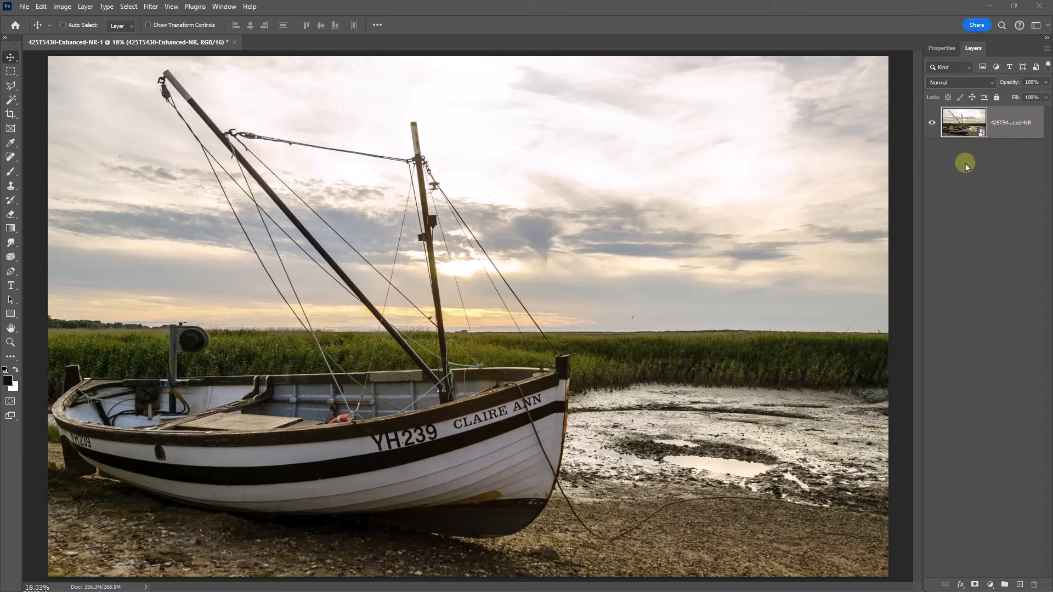
{"action": "mouse_move", "coordinate": [962, 165]}
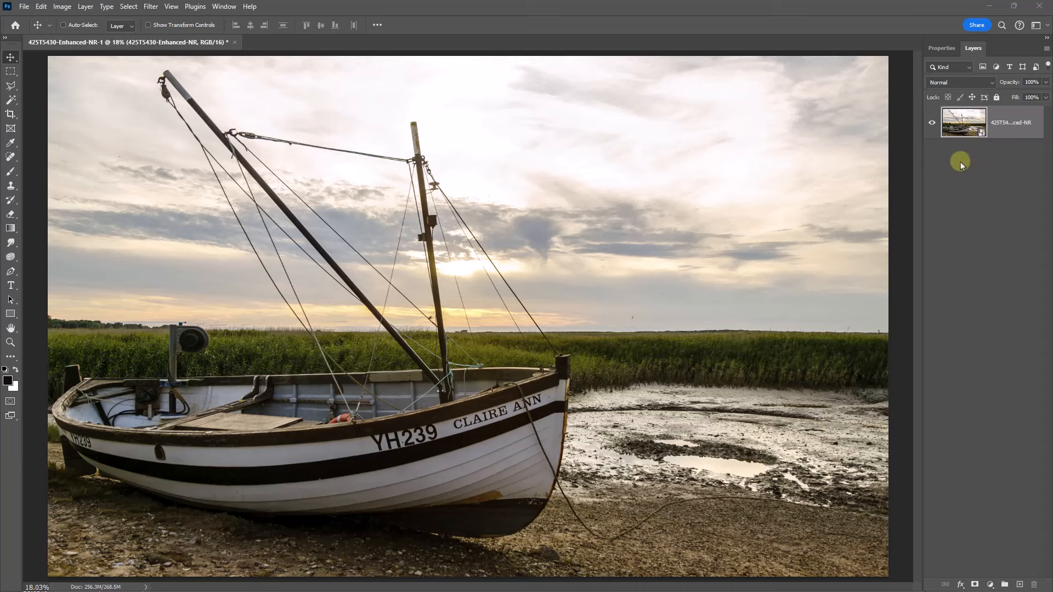
{"action": "mouse_move", "coordinate": [964, 159]}
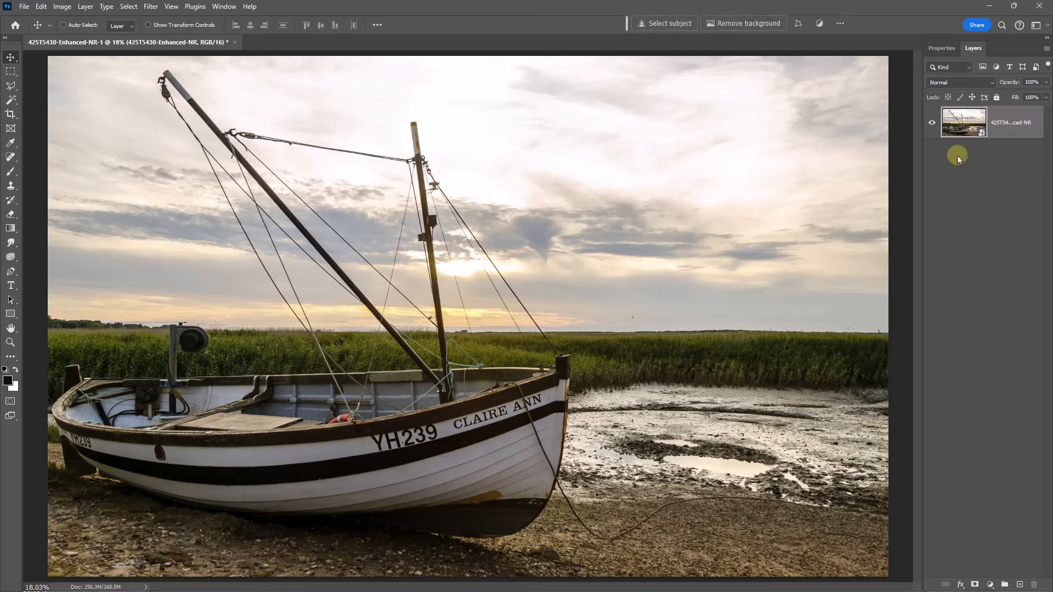
{"action": "mouse_move", "coordinate": [308, 192]}
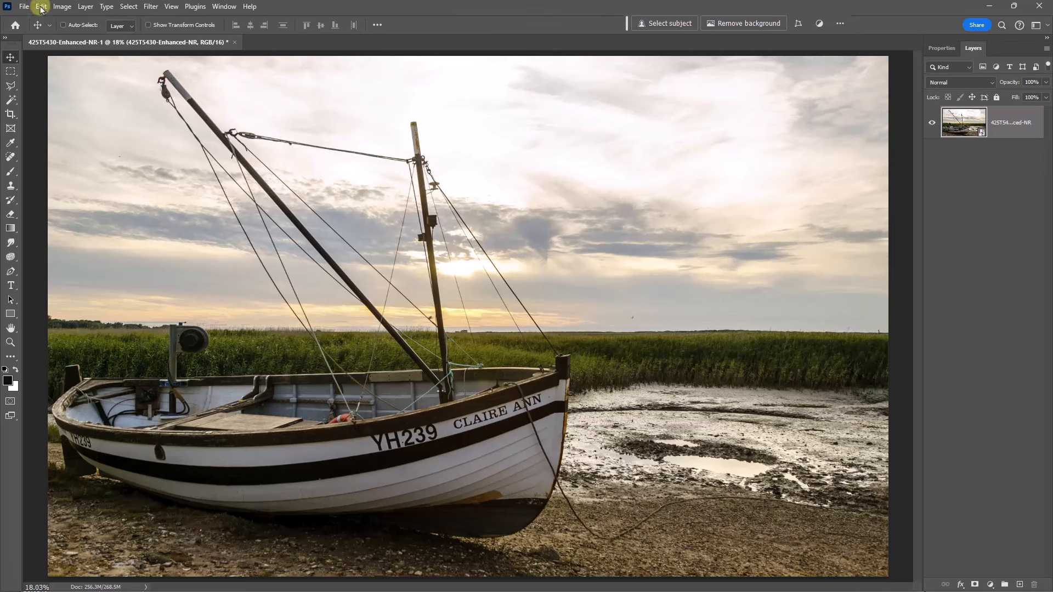
Start Sky Replacement on the boat photo from the Edit menu
{"action": "left_click", "coordinate": [40, 7]}
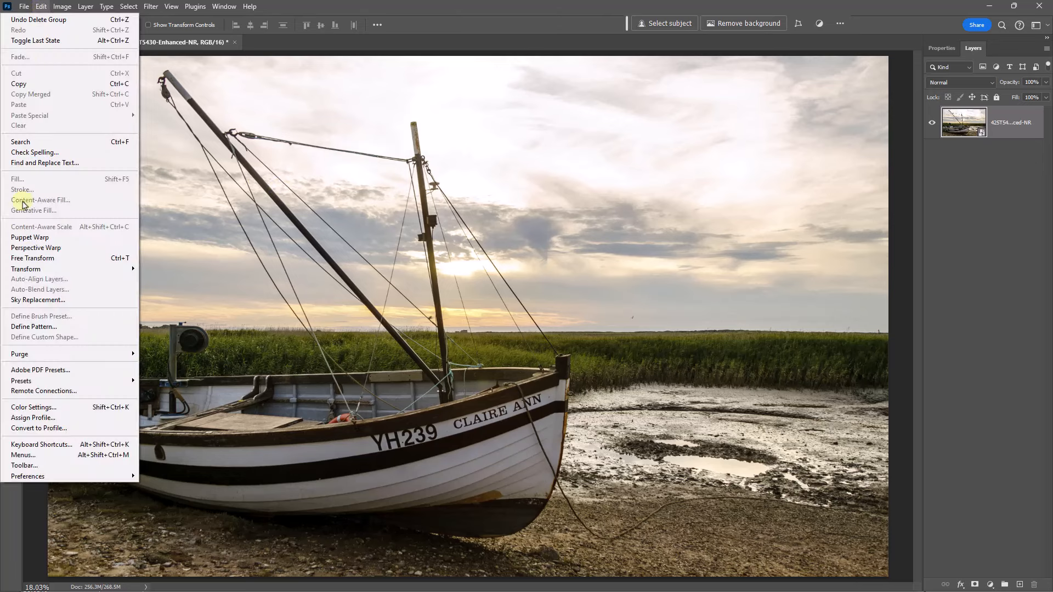
{"action": "mouse_move", "coordinate": [39, 299]}
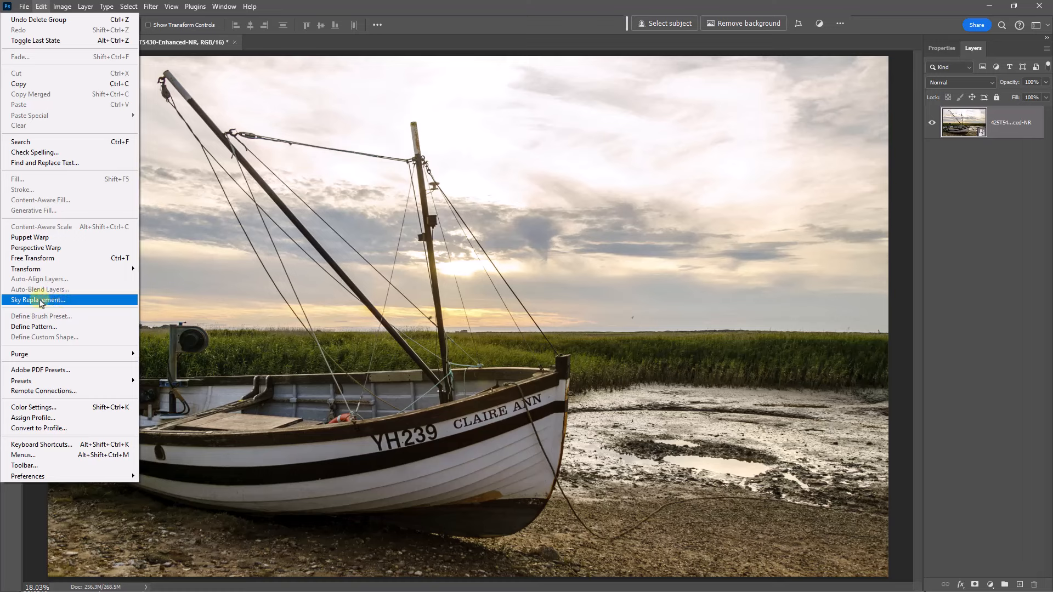
{"action": "left_click", "coordinate": [39, 299]}
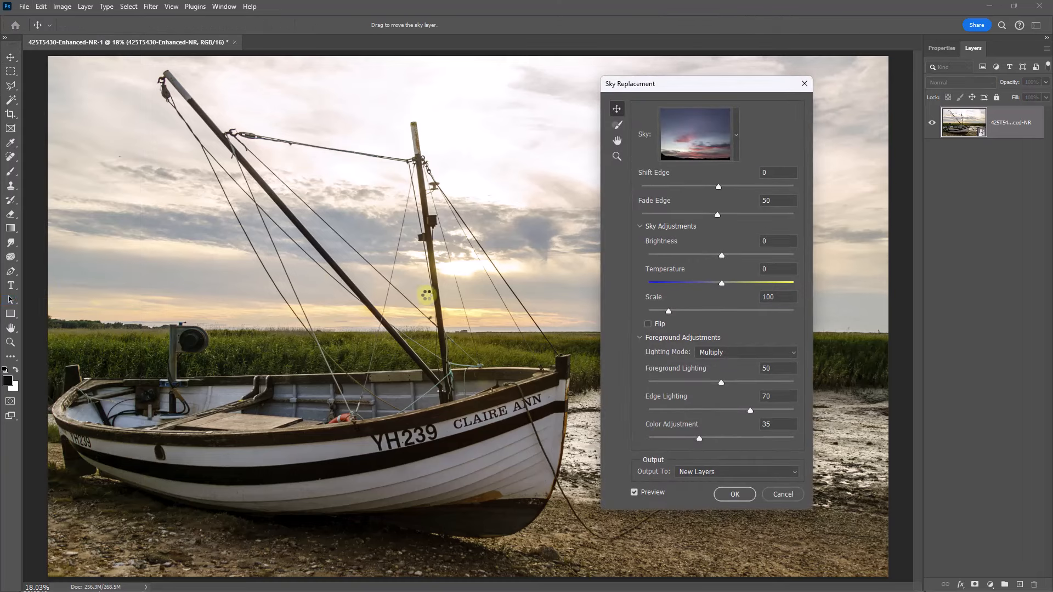
{"action": "mouse_move", "coordinate": [829, 259]}
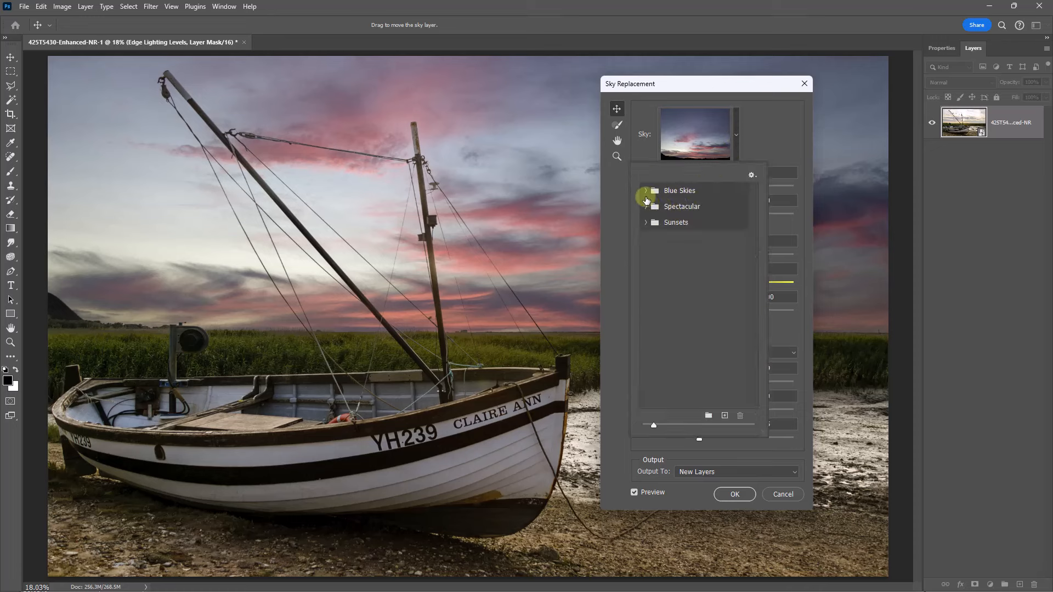
{"action": "left_click", "coordinate": [646, 191]}
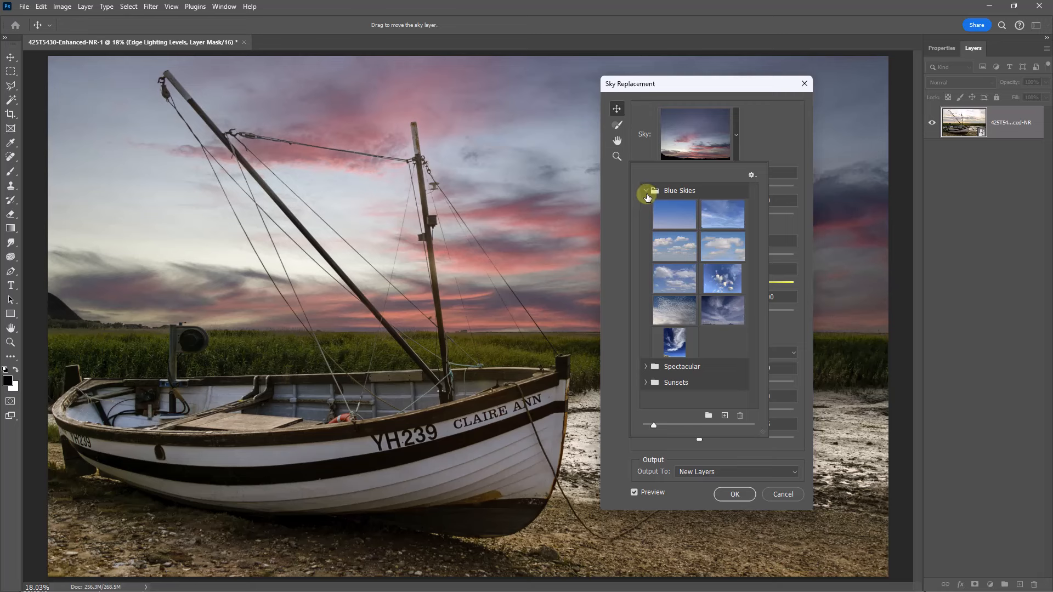
{"action": "left_click", "coordinate": [646, 190]}
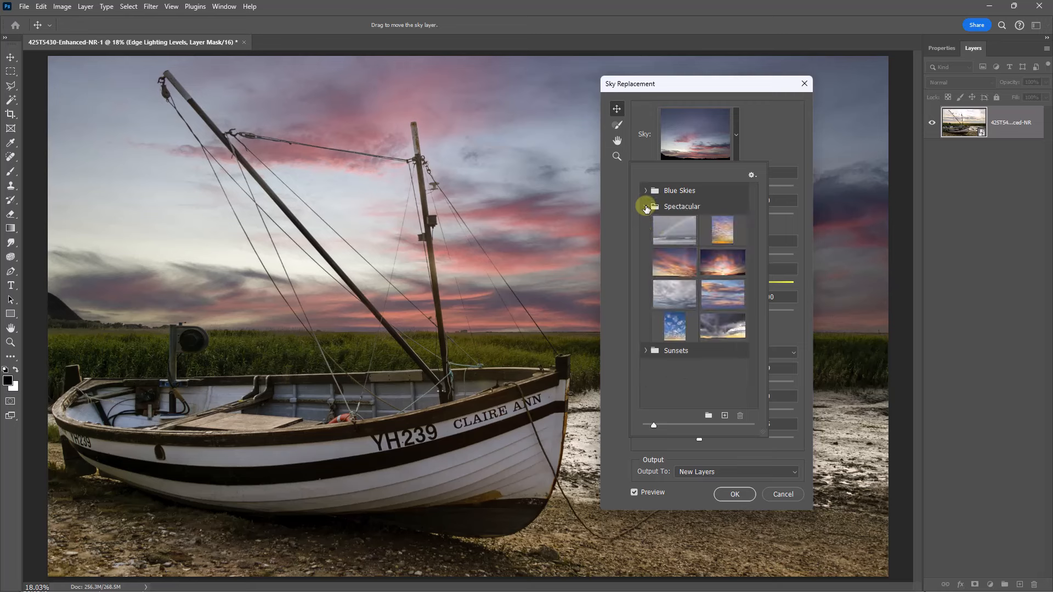
{"action": "left_click", "coordinate": [647, 208]}
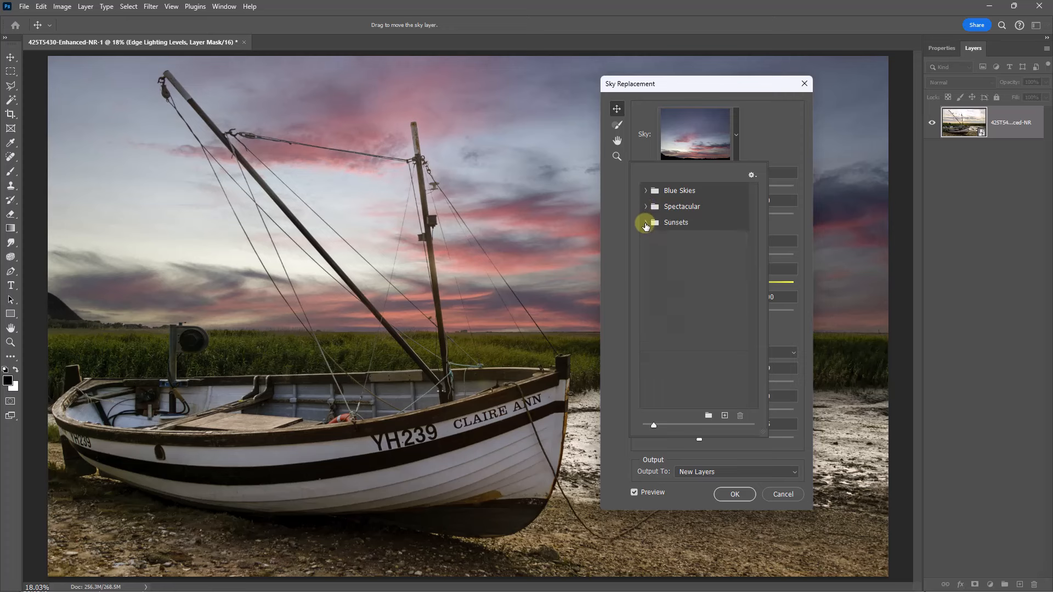
{"action": "left_click", "coordinate": [676, 222]}
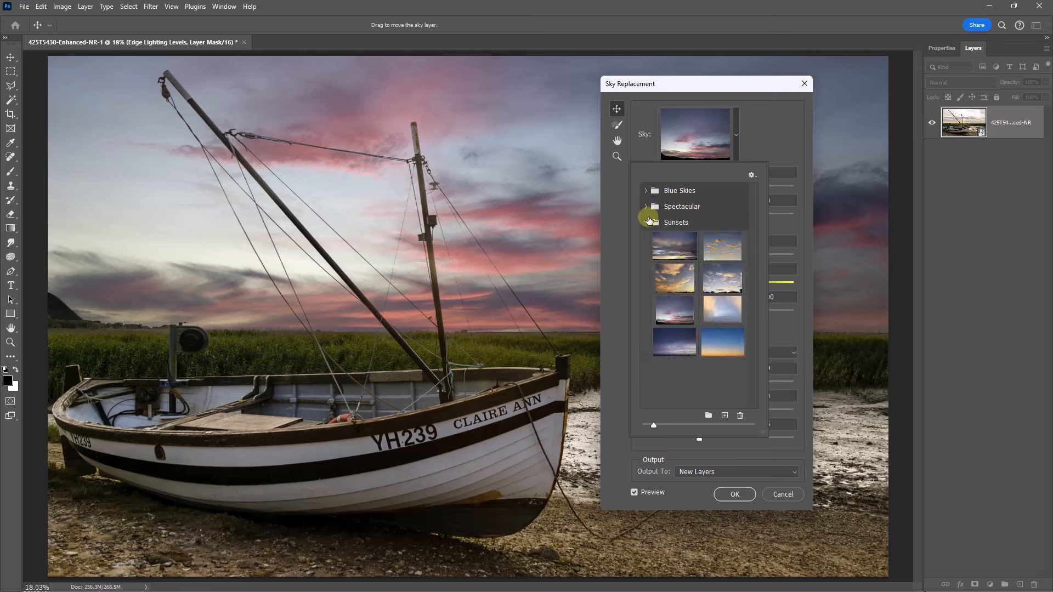
{"action": "left_click", "coordinate": [675, 223]}
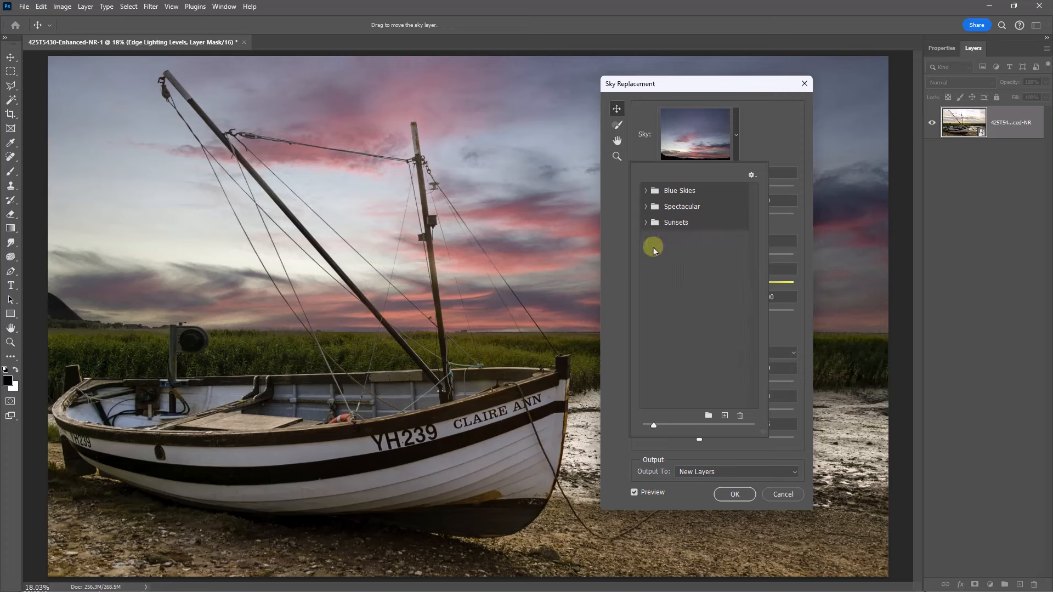
{"action": "mouse_move", "coordinate": [666, 254]}
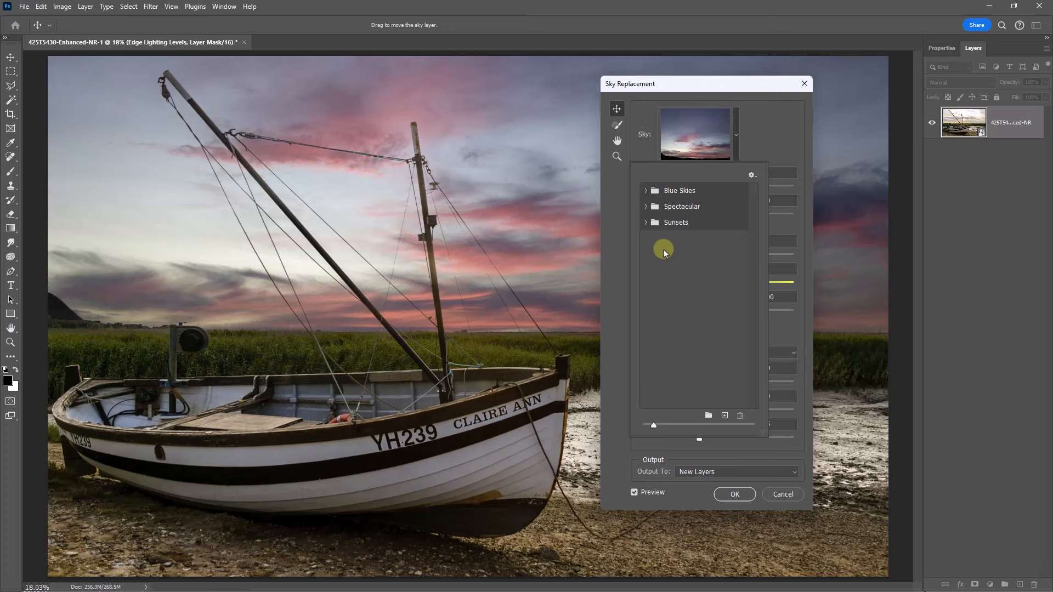
{"action": "mouse_move", "coordinate": [664, 244]}
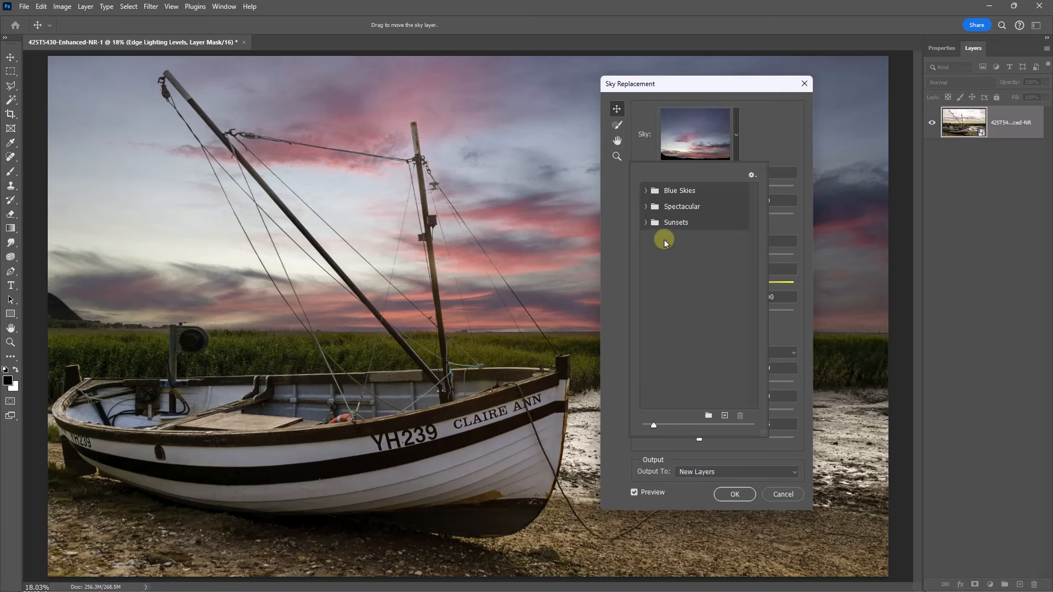
{"action": "mouse_move", "coordinate": [701, 205]}
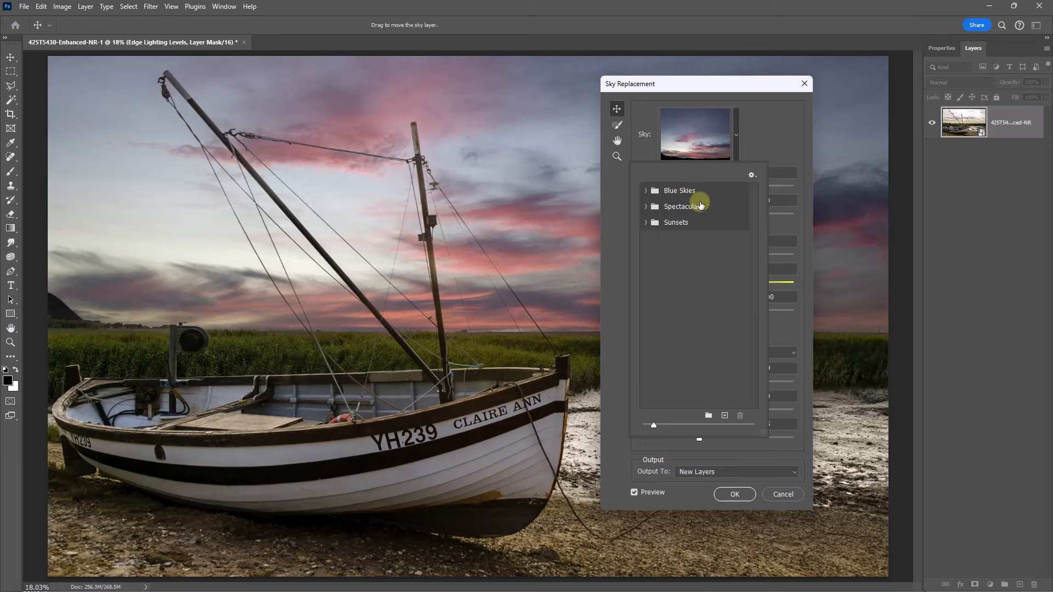
{"action": "mouse_move", "coordinate": [680, 244]}
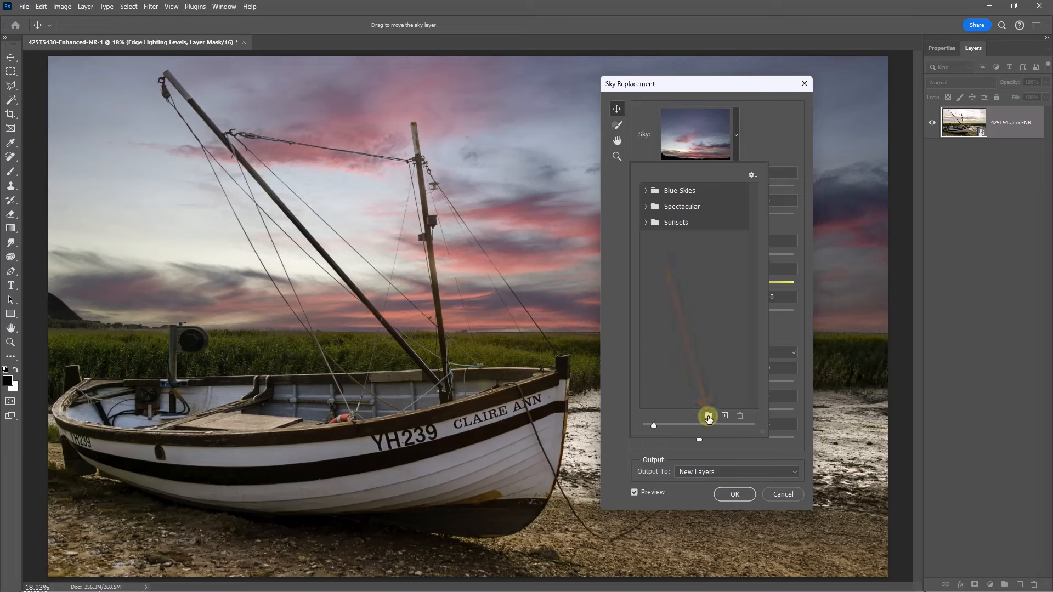
Create a new sky preset group named 'New Skies'
{"action": "left_click", "coordinate": [709, 416]}
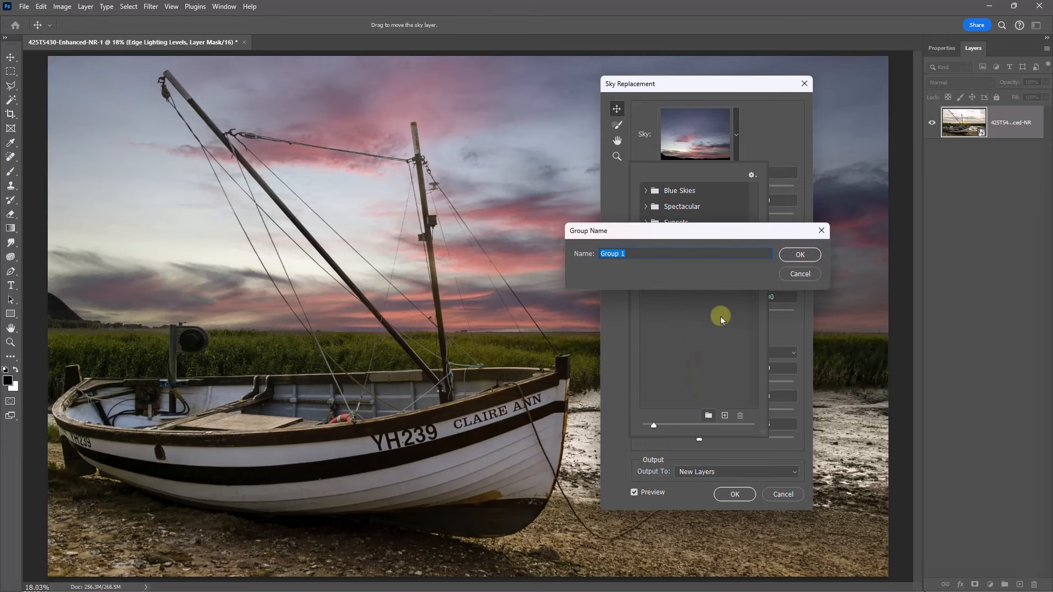
{"action": "type", "text": "New S"}
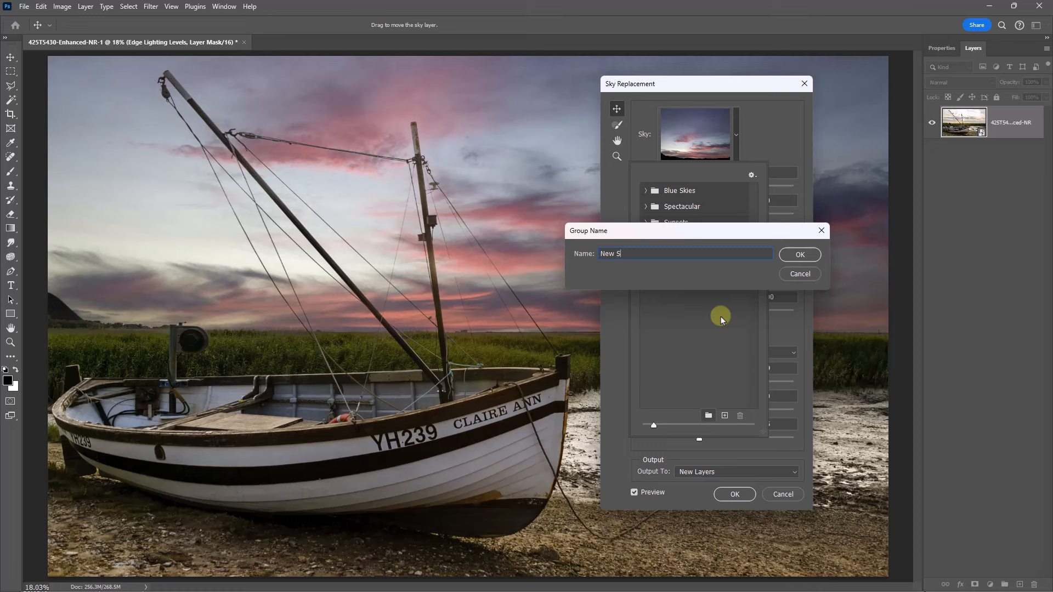
{"action": "type", "text": "kies"}
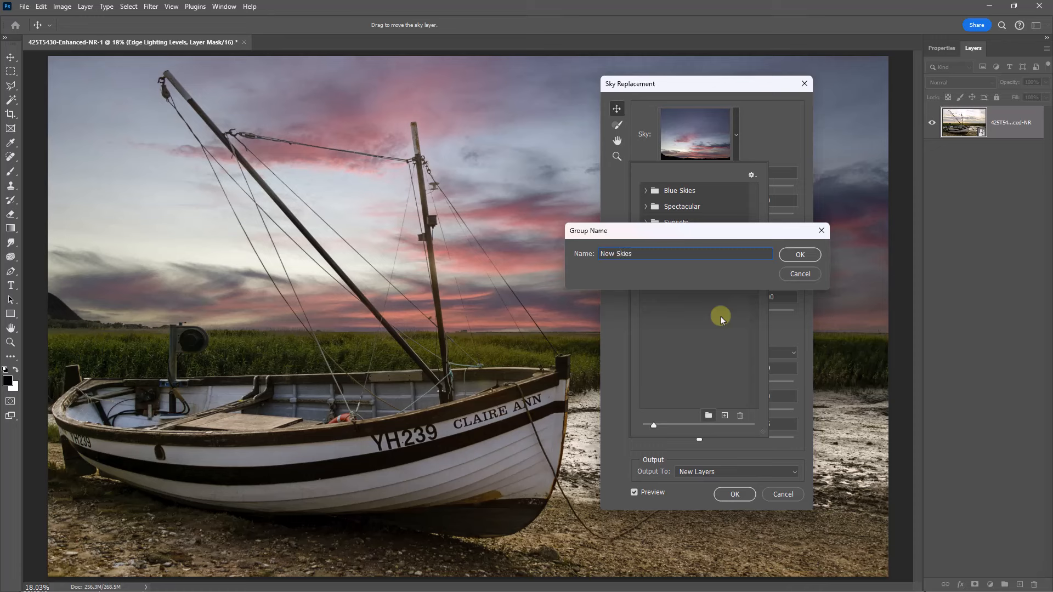
{"action": "left_click", "coordinate": [798, 254]}
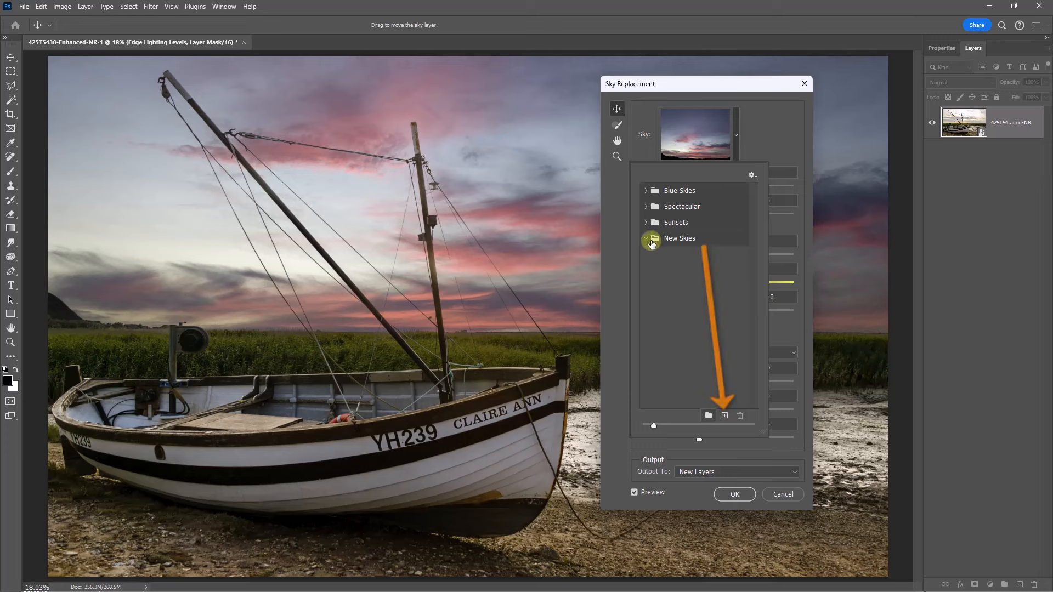
{"action": "mouse_move", "coordinate": [686, 250]}
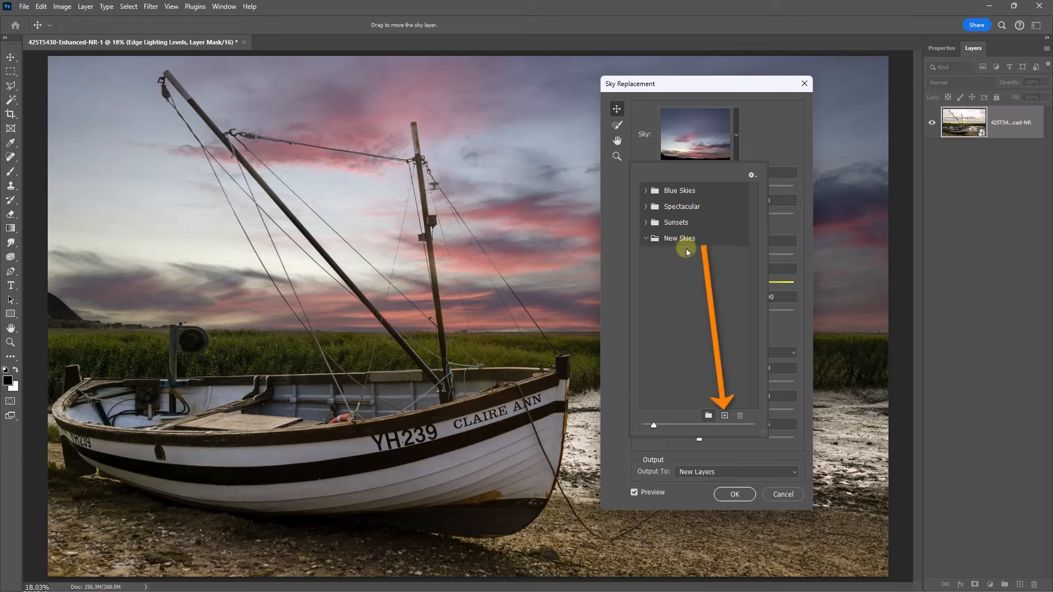
{"action": "mouse_move", "coordinate": [724, 416]}
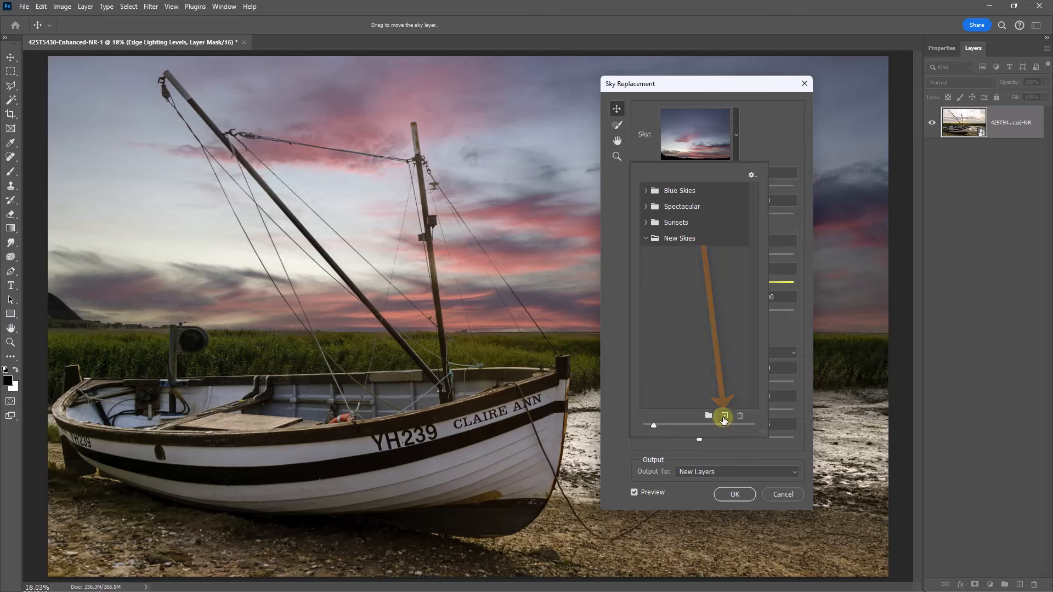
Import all sky photos from WIP > Skies into the New Skies group
{"action": "left_click", "coordinate": [709, 416]}
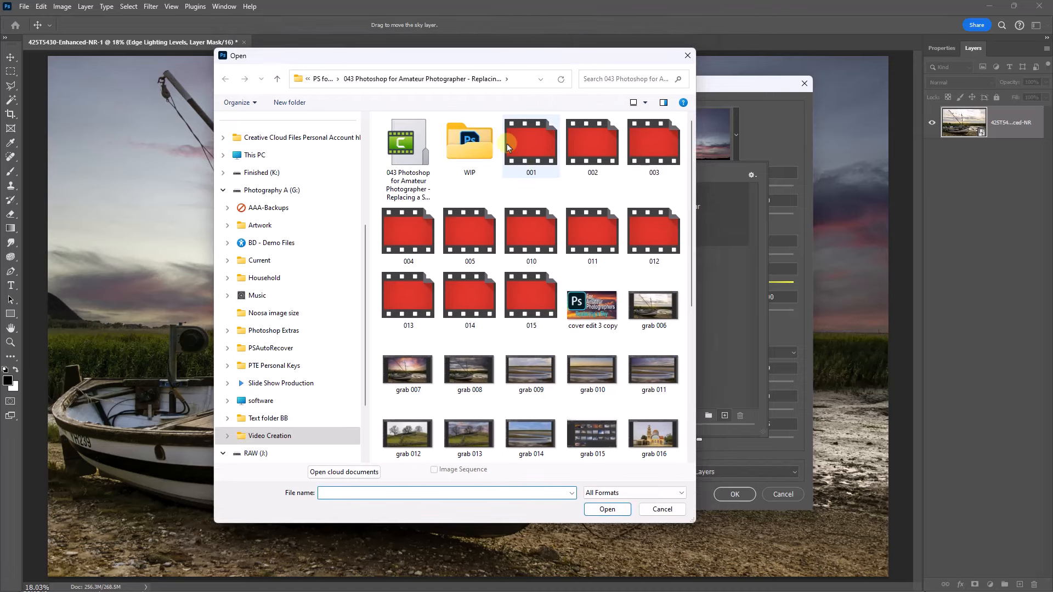
{"action": "mouse_move", "coordinate": [470, 142]}
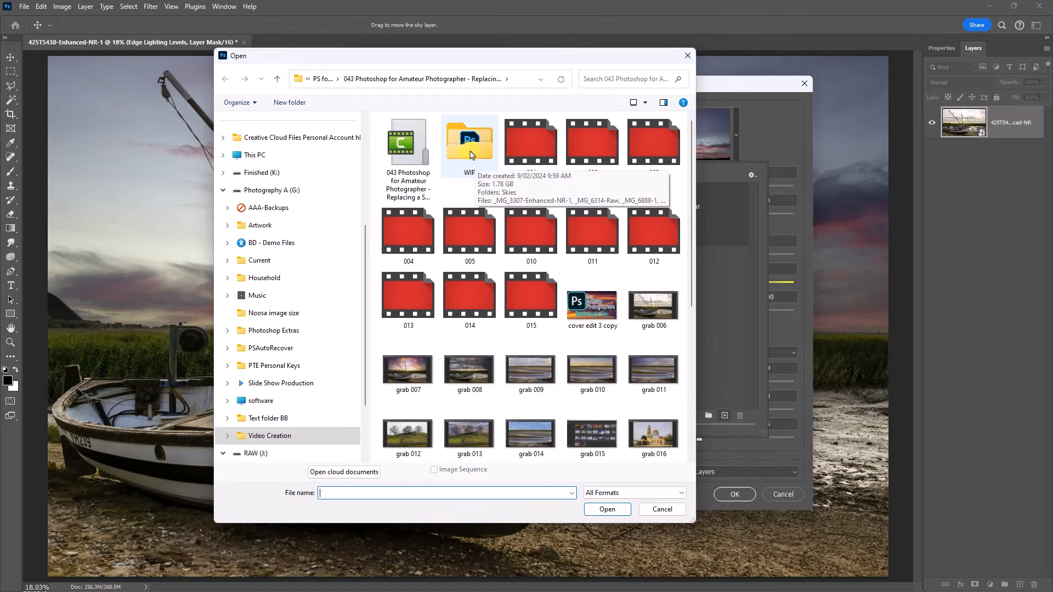
{"action": "double_click", "coordinate": [468, 142]}
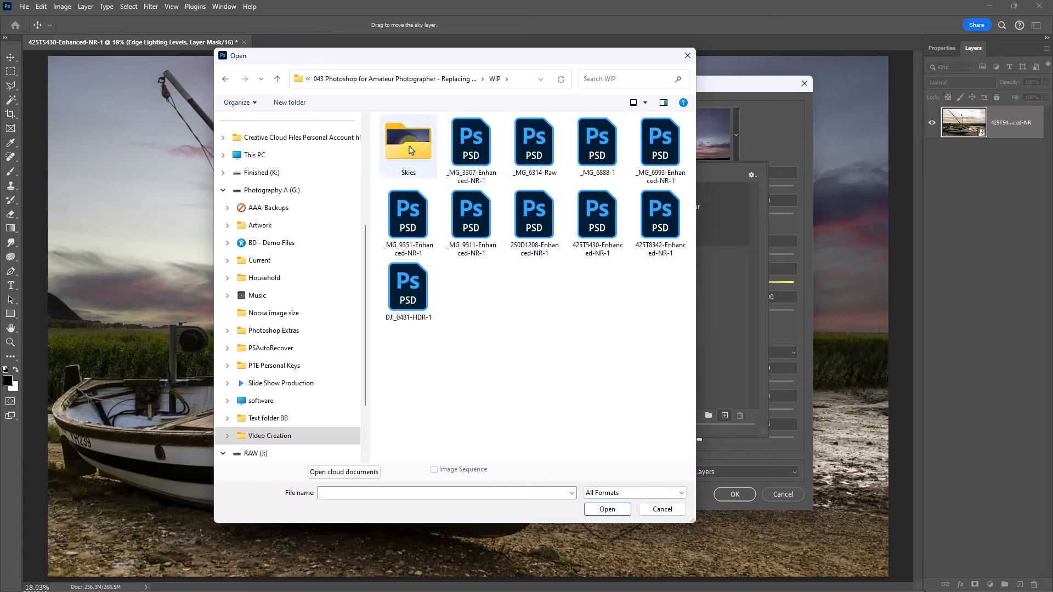
{"action": "double_click", "coordinate": [408, 141]}
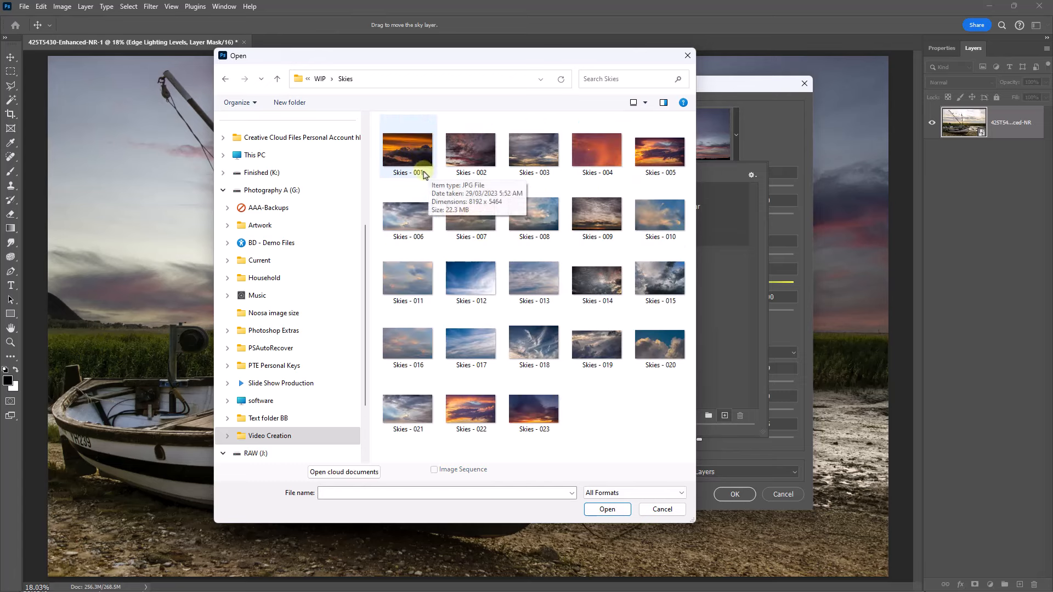
{"action": "mouse_move", "coordinate": [470, 410]}
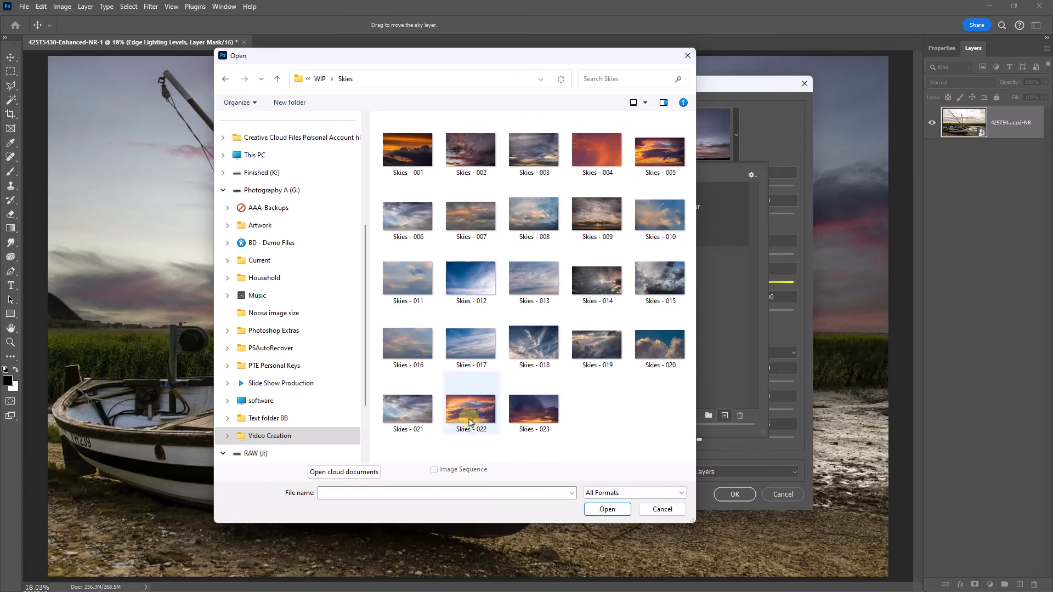
{"action": "mouse_move", "coordinate": [470, 409]}
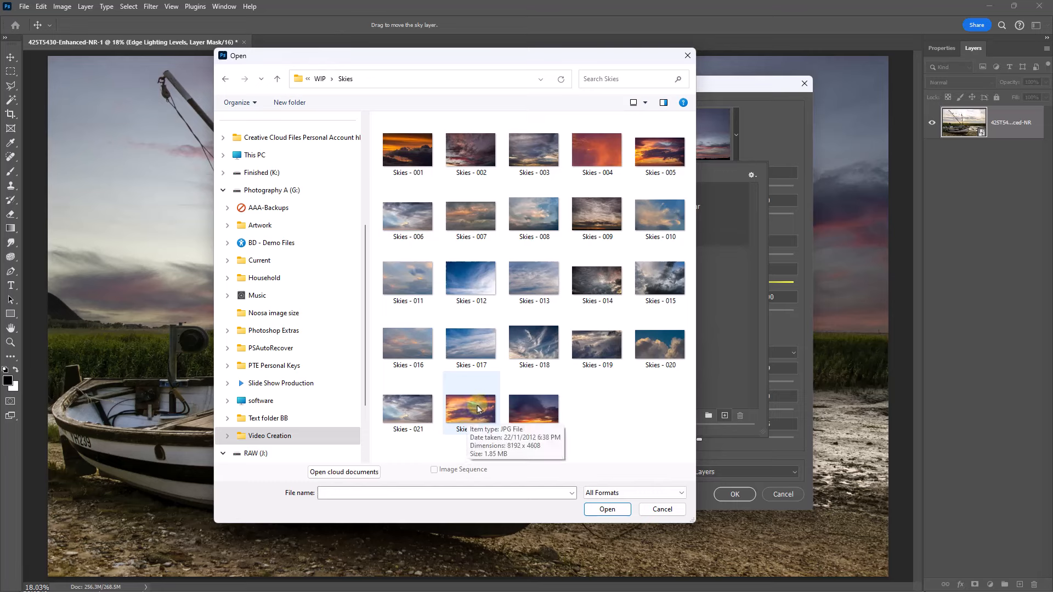
{"action": "left_click", "coordinate": [408, 146]}
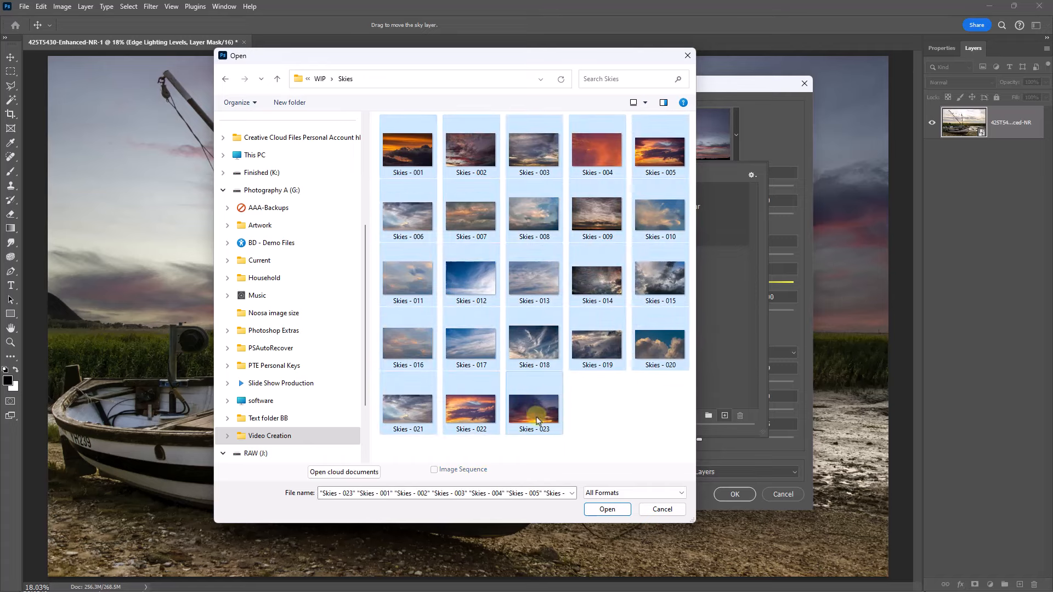
{"action": "left_click", "coordinate": [605, 509]}
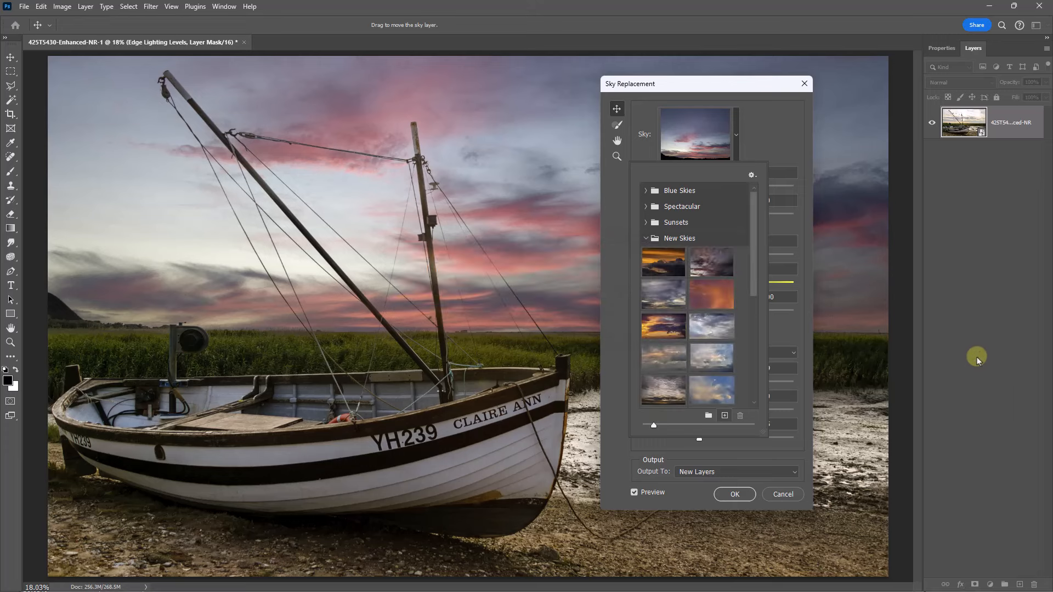
{"action": "mouse_move", "coordinate": [886, 358]}
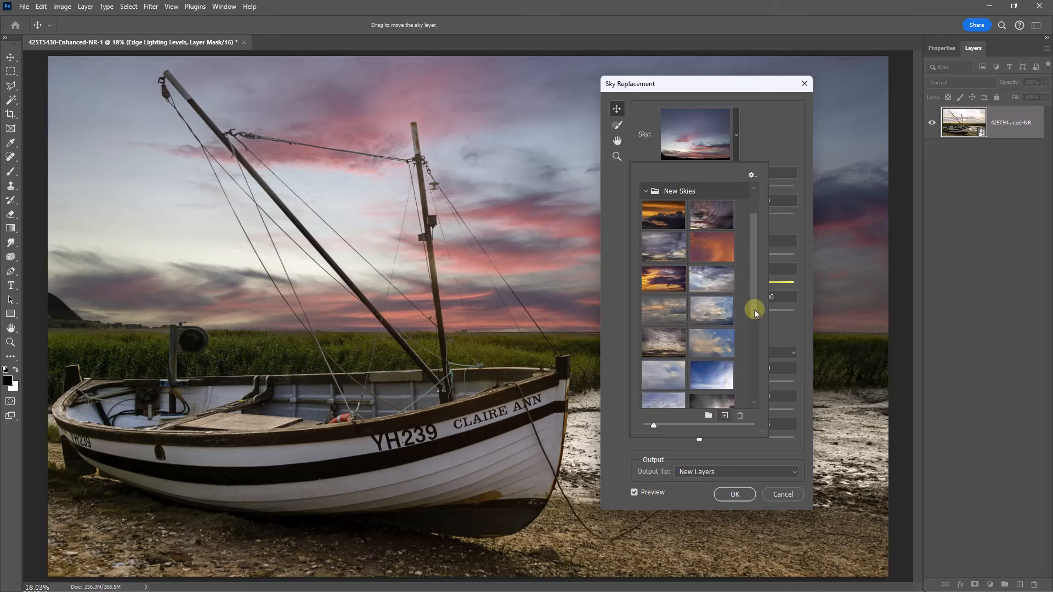
{"action": "scroll", "scroll_direction": "down", "scroll_amount": 3}
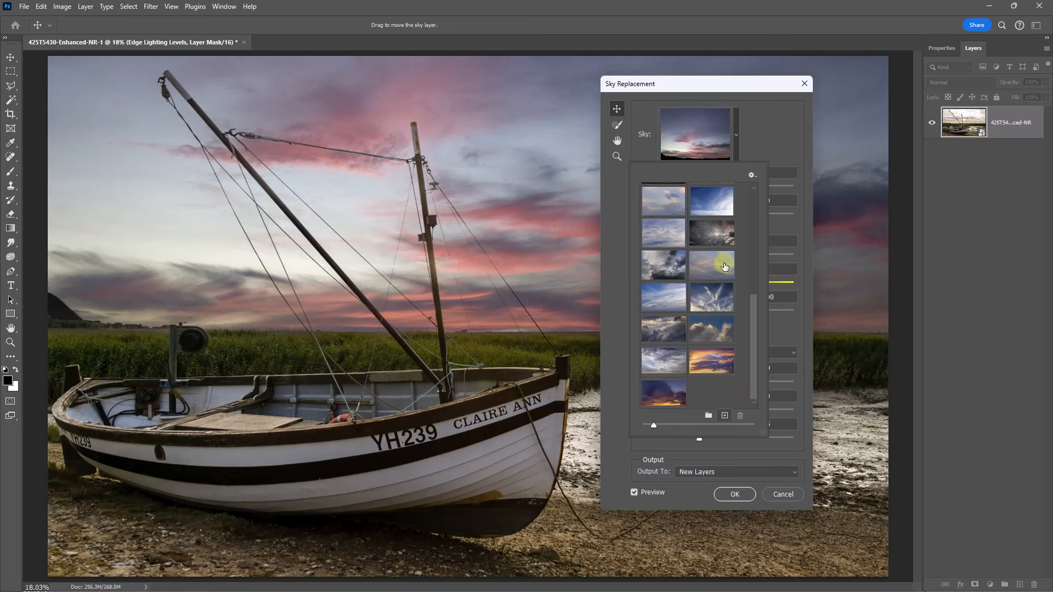
Preview a soft grey cloudy sky from New Skies on the boat photo
{"action": "left_click", "coordinate": [711, 264]}
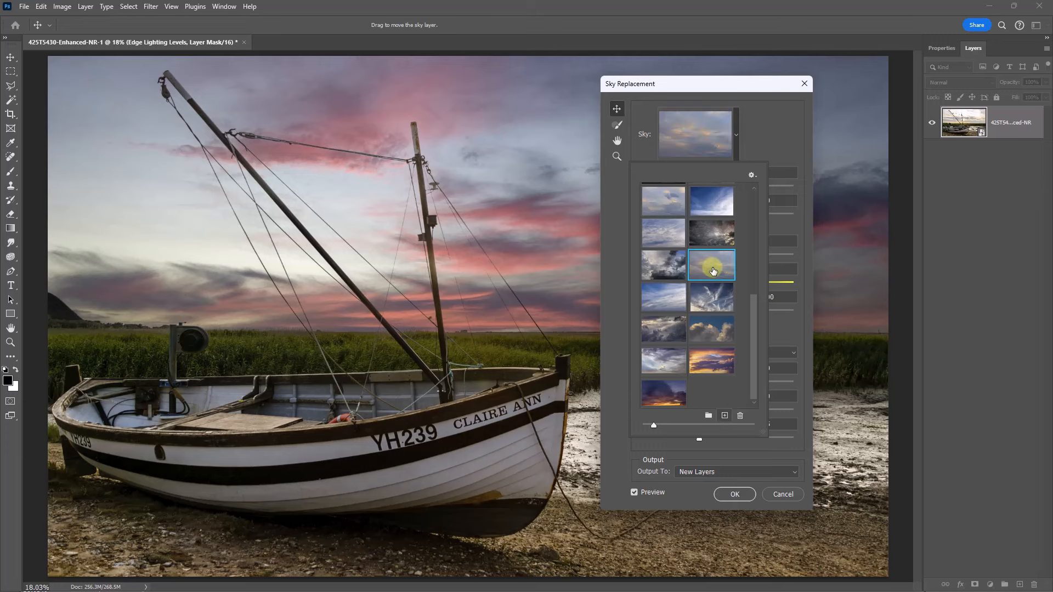
{"action": "left_click", "coordinate": [711, 264]}
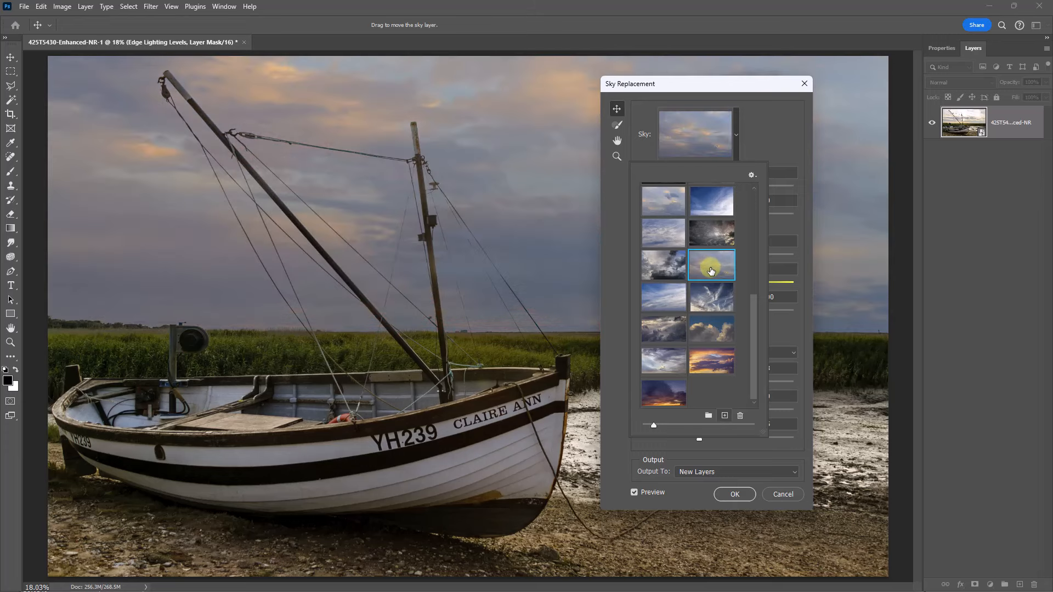
{"action": "mouse_move", "coordinate": [689, 80]}
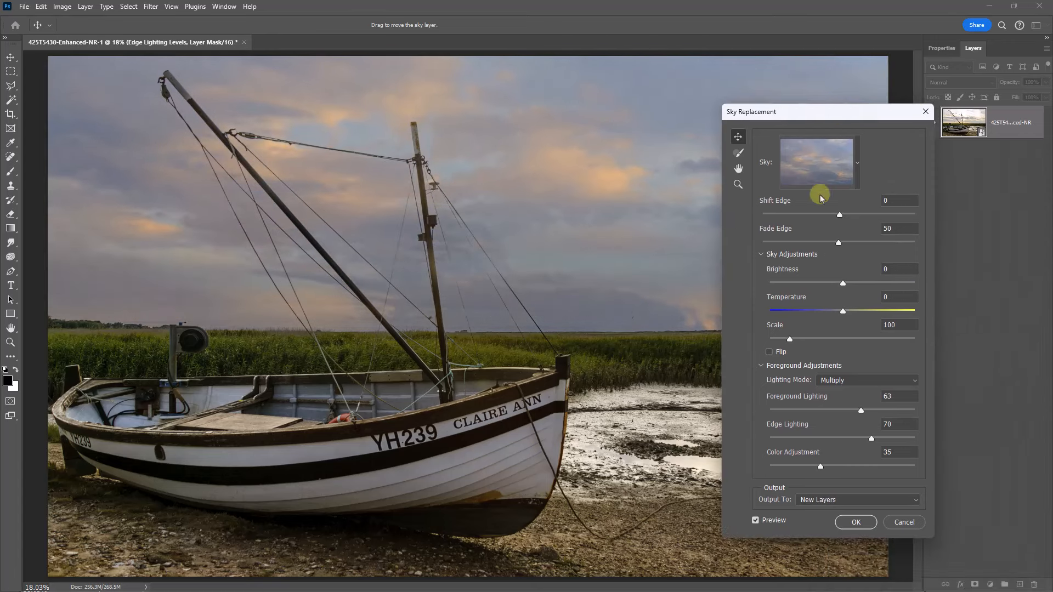
Preview a dramatic grey storm-cloud sky and move the dialog off the photo
{"action": "left_click", "coordinate": [858, 167]}
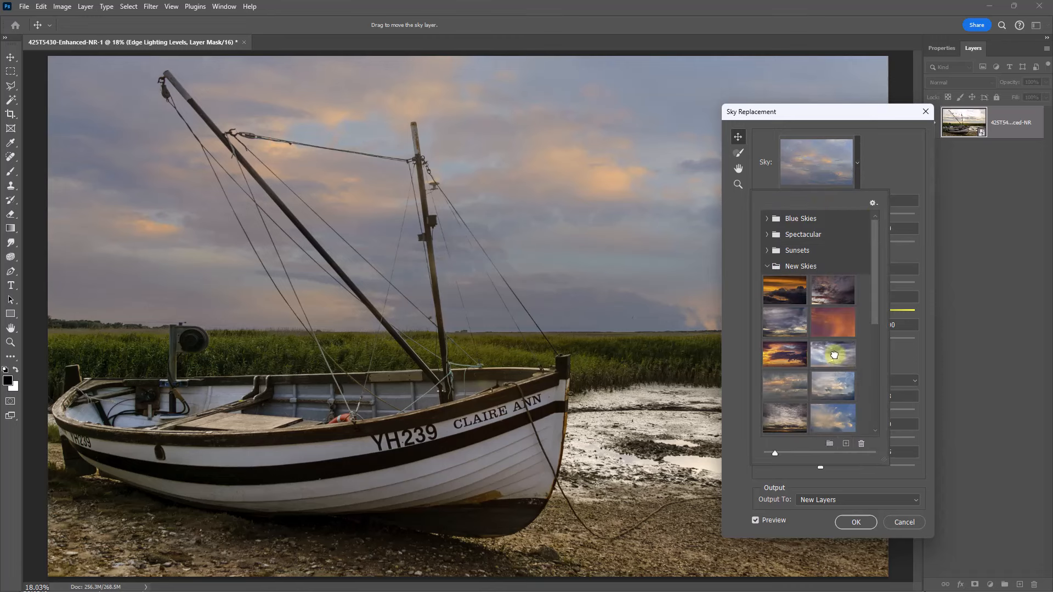
{"action": "left_click", "coordinate": [832, 354]}
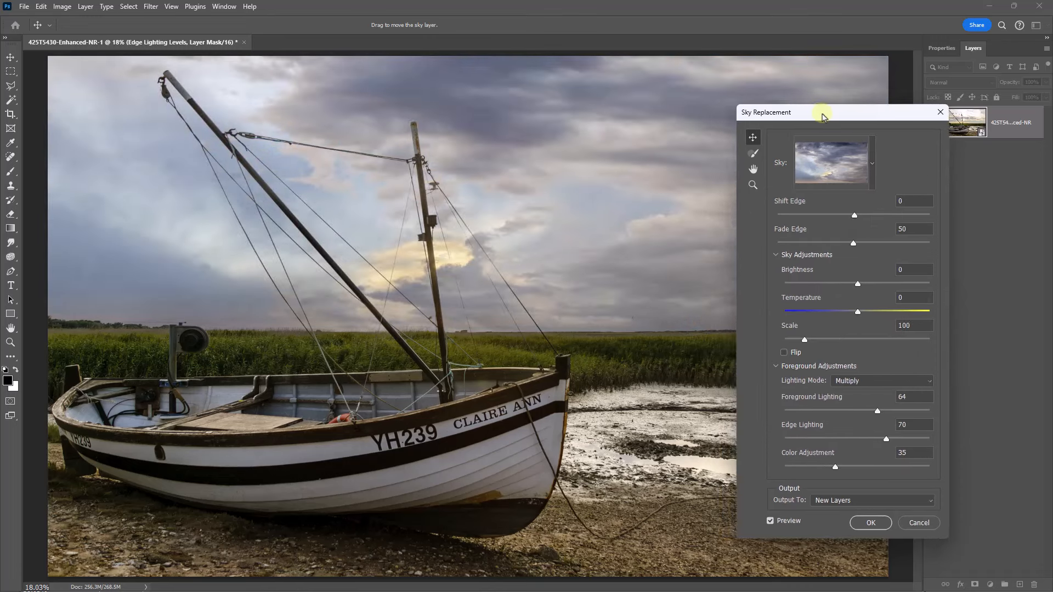
{"action": "left_click_drag", "start_coordinate": [767, 112], "coordinate": [864, 113]}
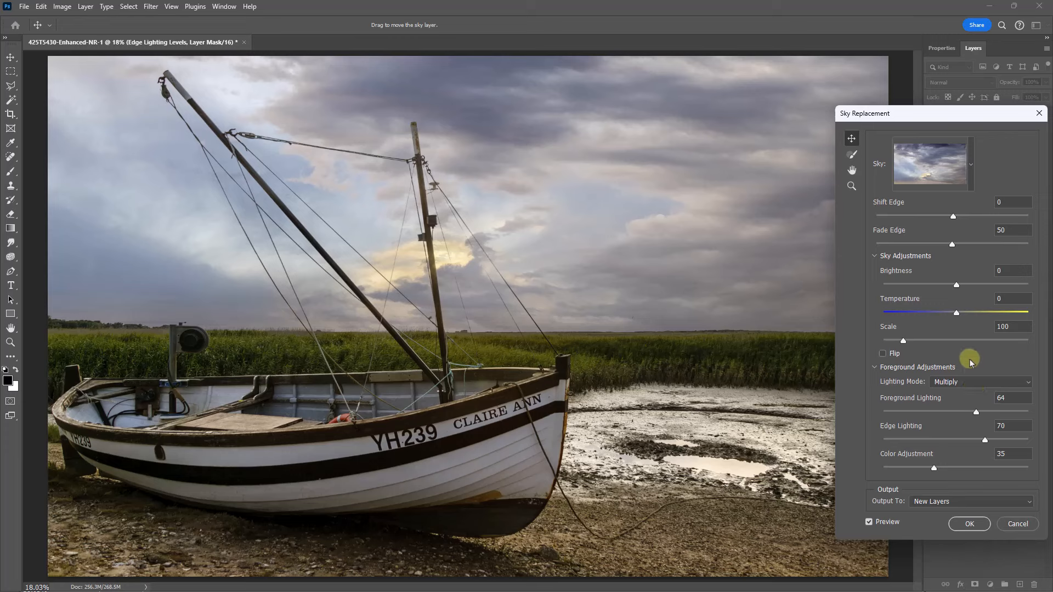
{"action": "mouse_move", "coordinate": [861, 397]}
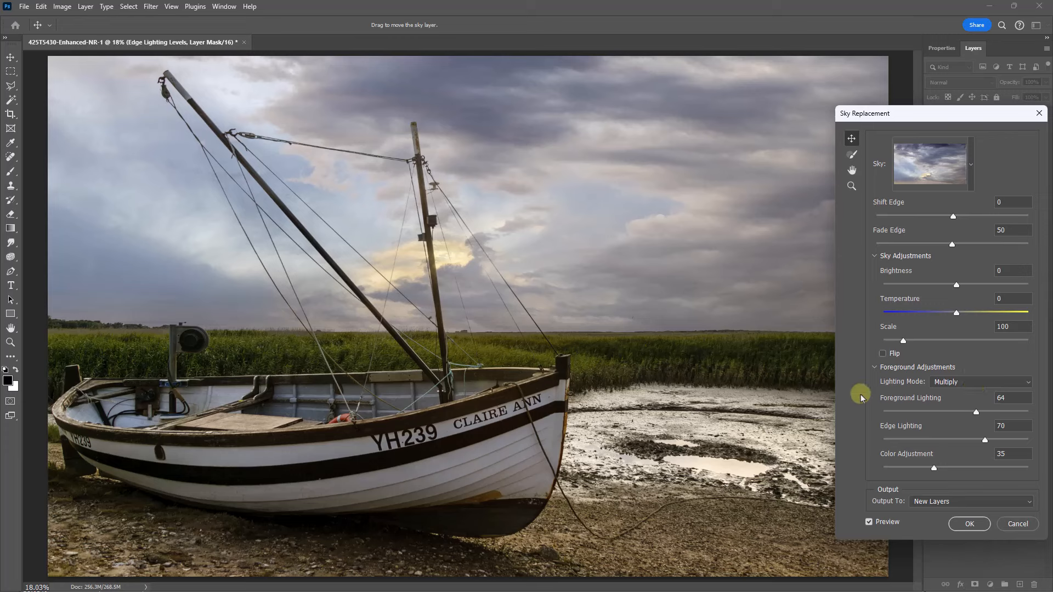
{"action": "mouse_move", "coordinate": [895, 483]}
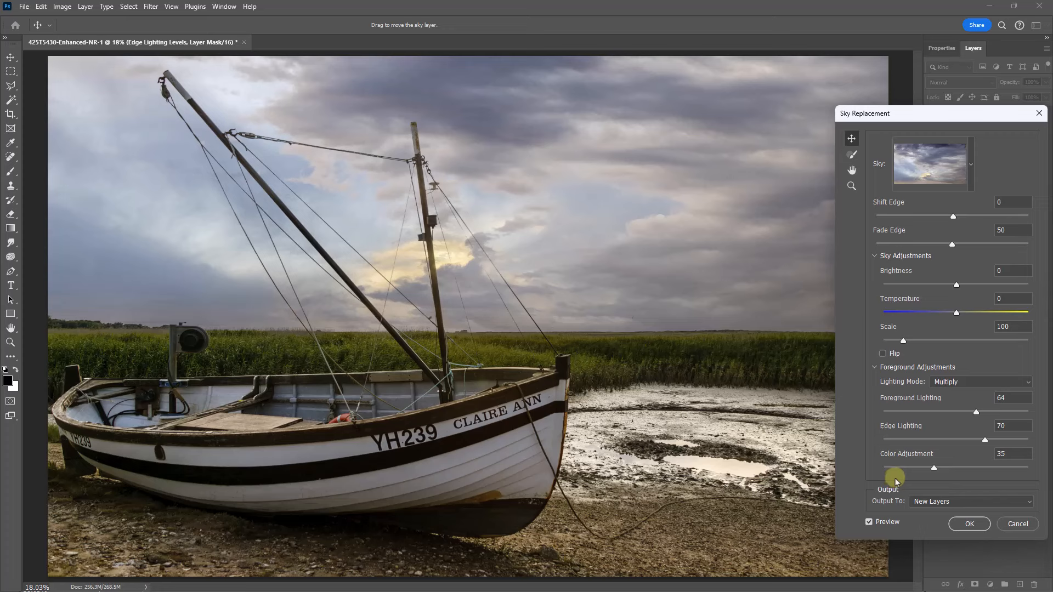
{"action": "mouse_move", "coordinate": [991, 169]}
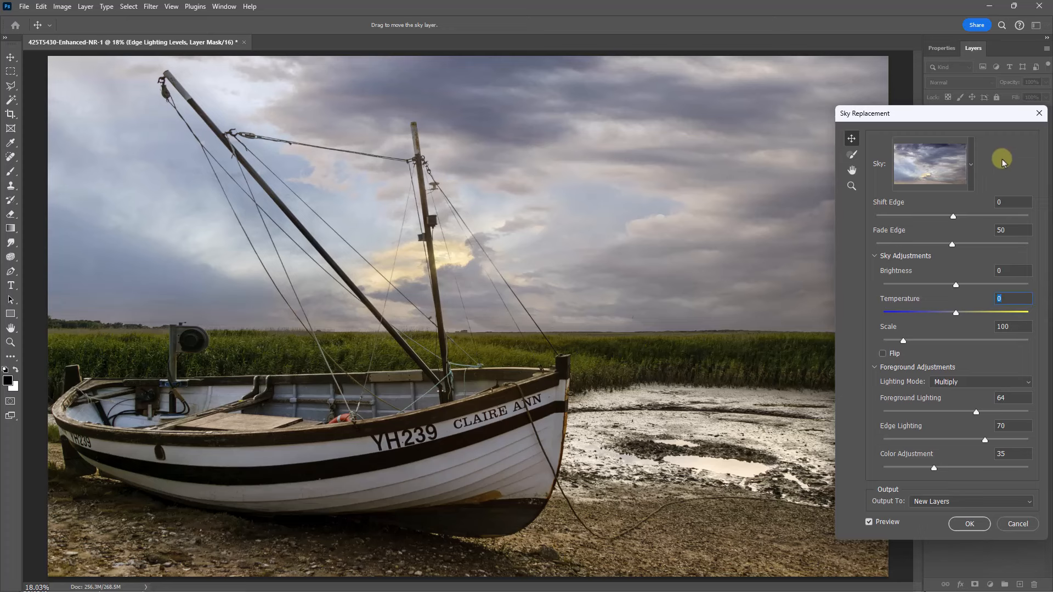
{"action": "mouse_move", "coordinate": [1000, 165]}
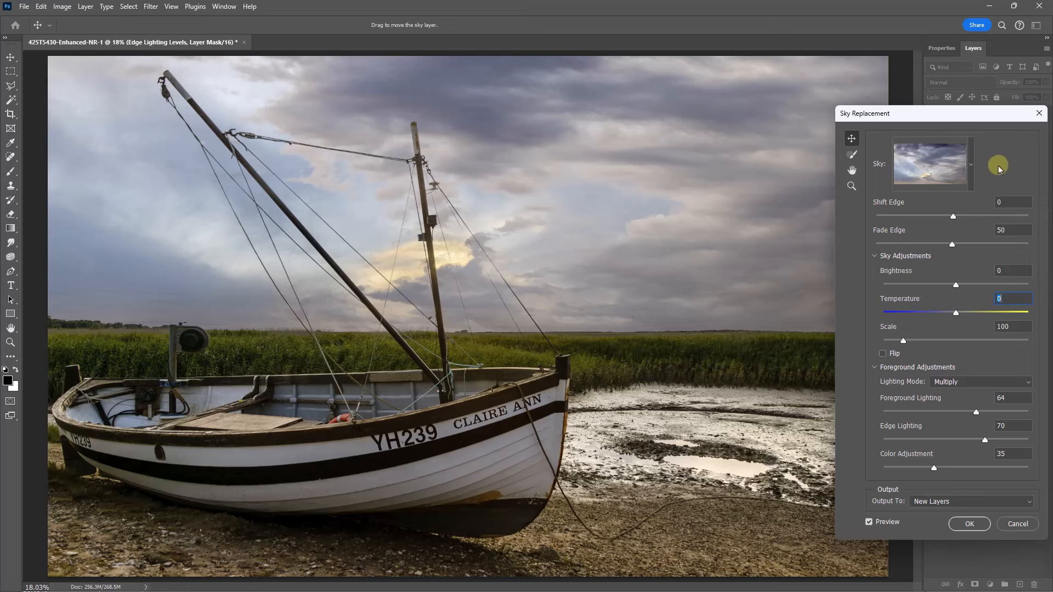
{"action": "mouse_move", "coordinate": [1002, 167]}
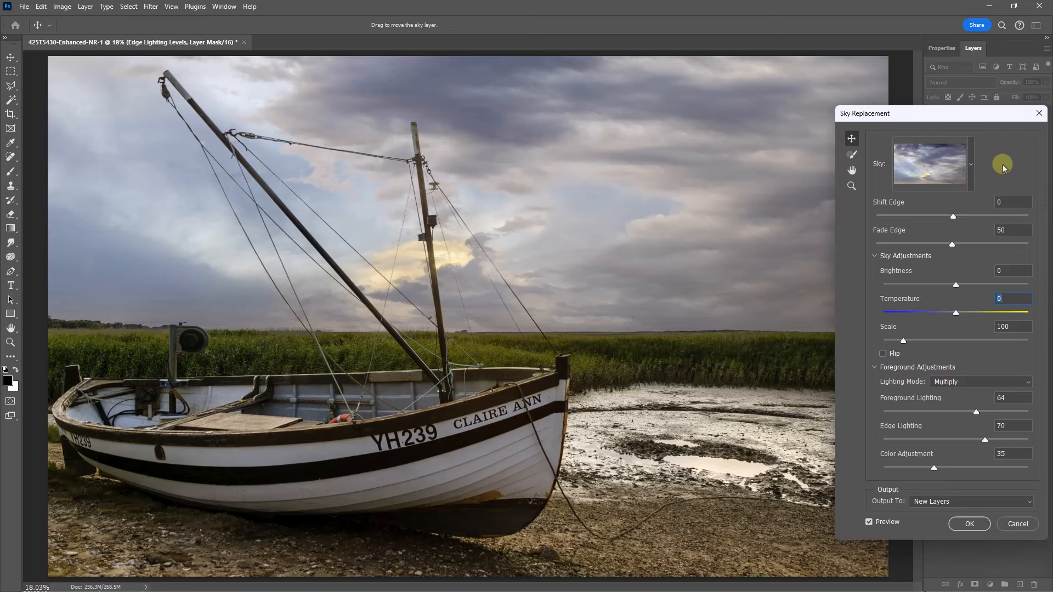
{"action": "mouse_move", "coordinate": [991, 170]}
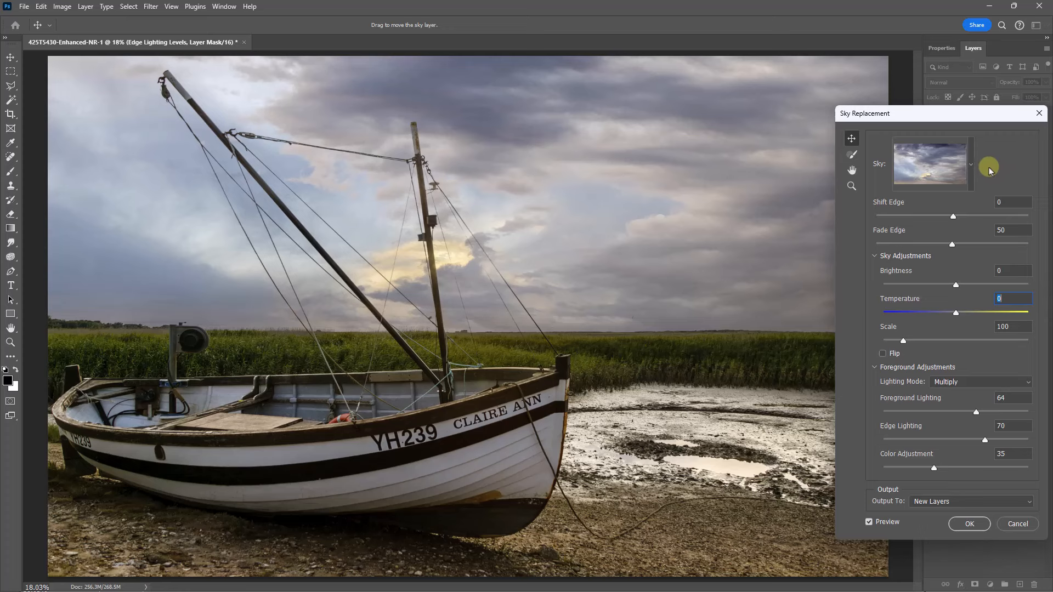
{"action": "mouse_move", "coordinate": [996, 169]}
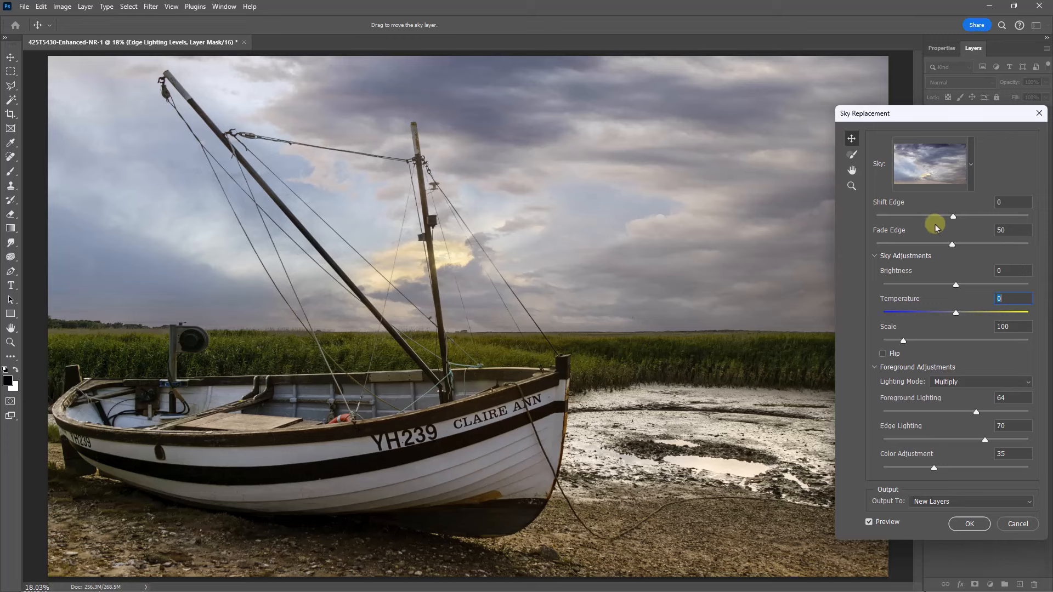
{"action": "mouse_move", "coordinate": [934, 247]}
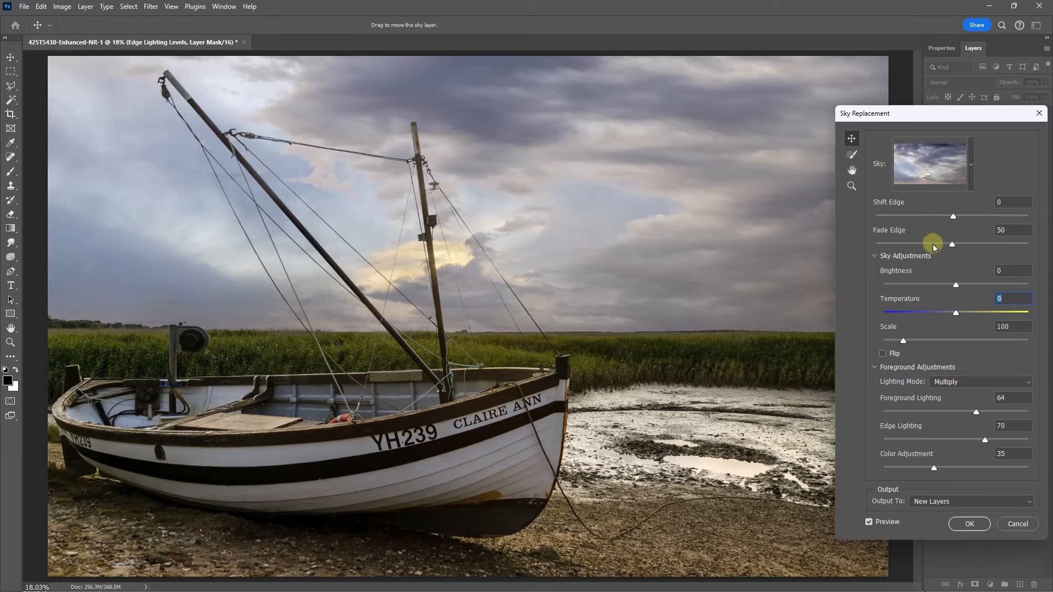
{"action": "mouse_move", "coordinate": [940, 253]}
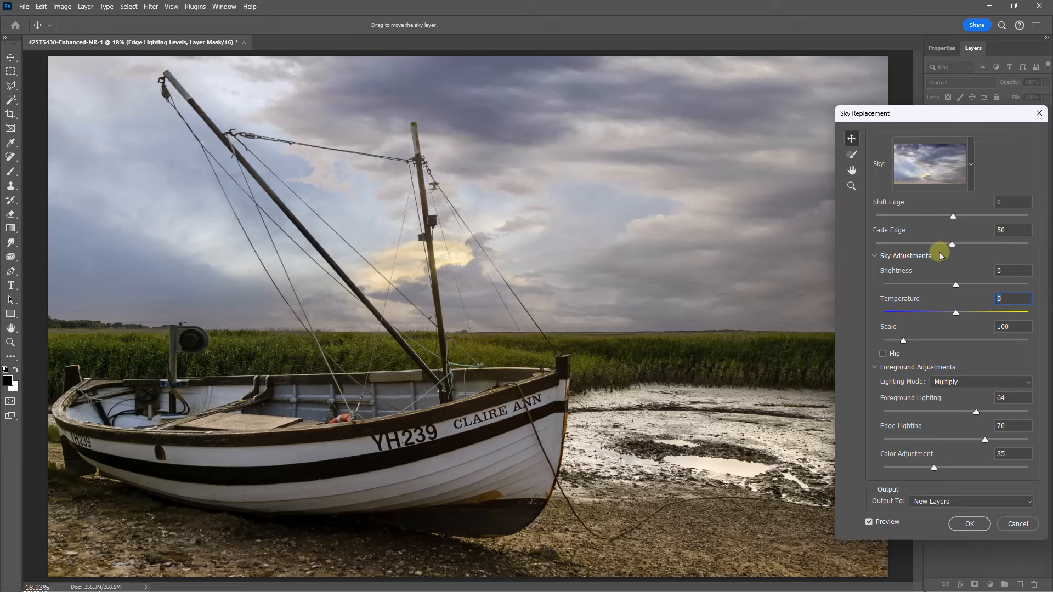
{"action": "mouse_move", "coordinate": [669, 384]}
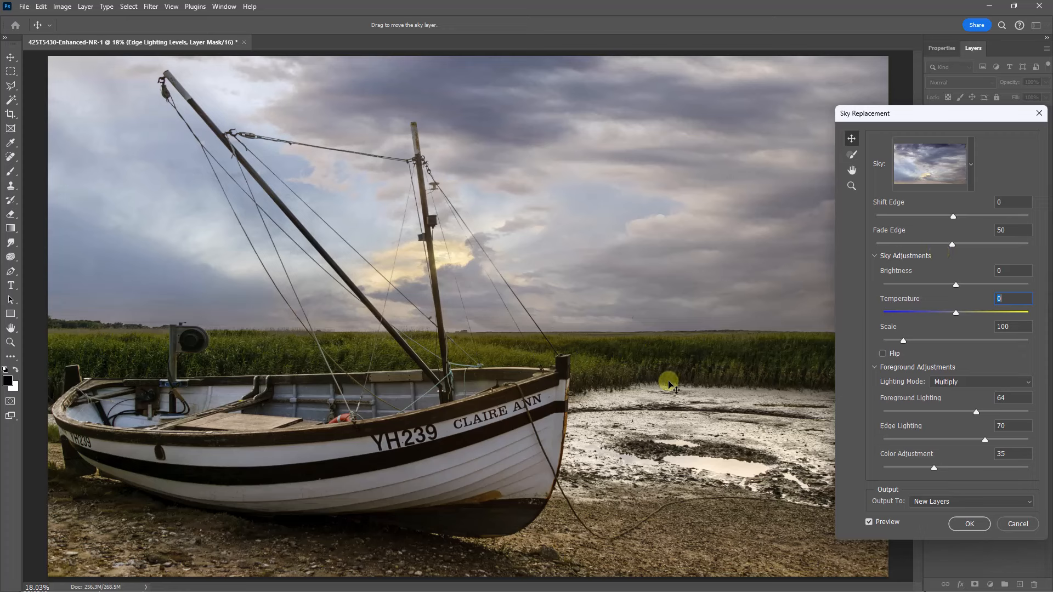
{"action": "mouse_move", "coordinate": [670, 372]}
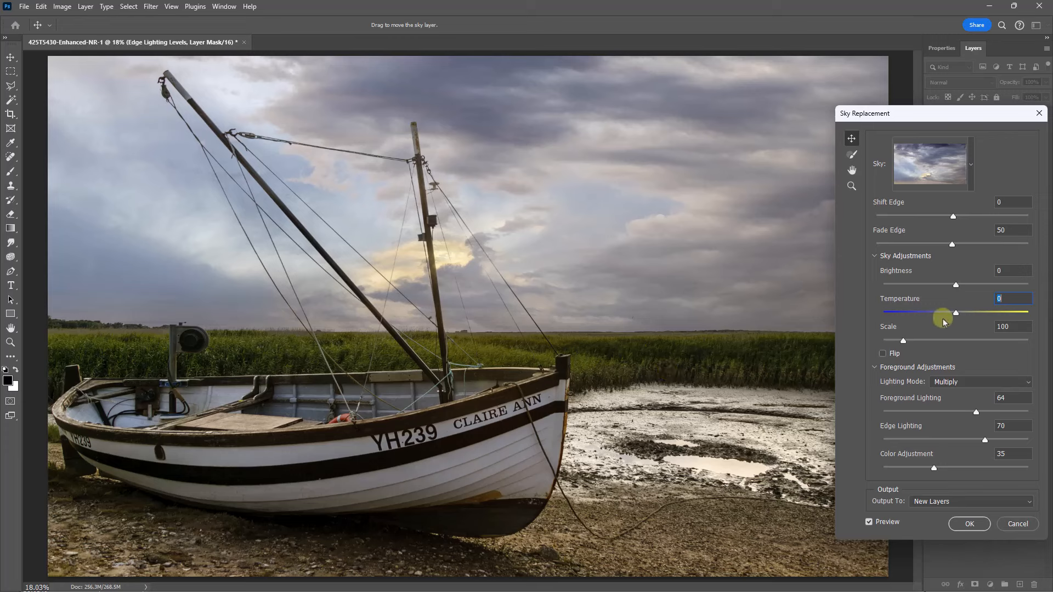
{"action": "mouse_move", "coordinate": [983, 274]}
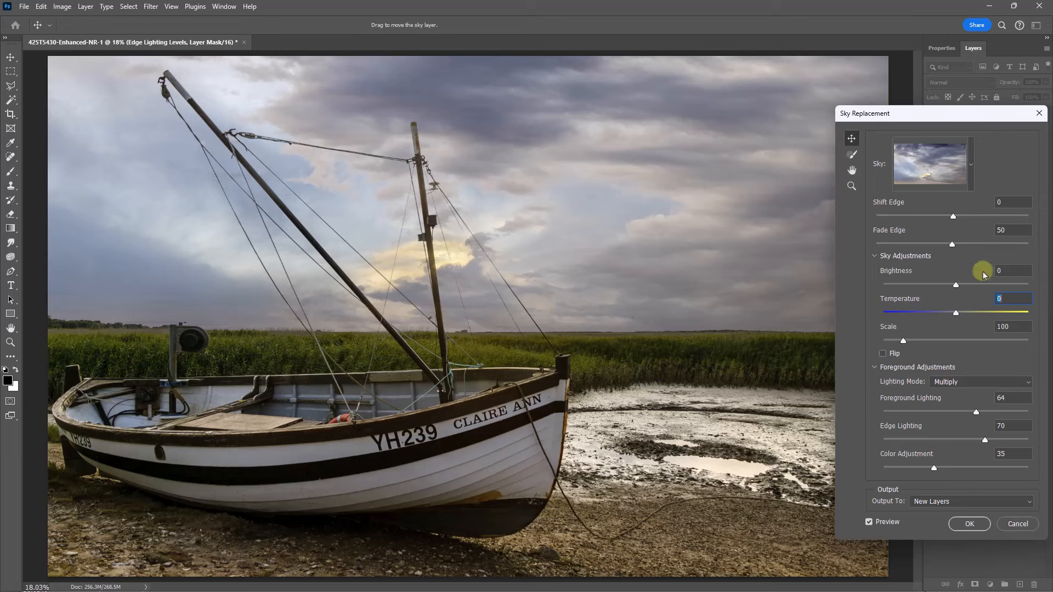
{"action": "mouse_move", "coordinate": [968, 295]}
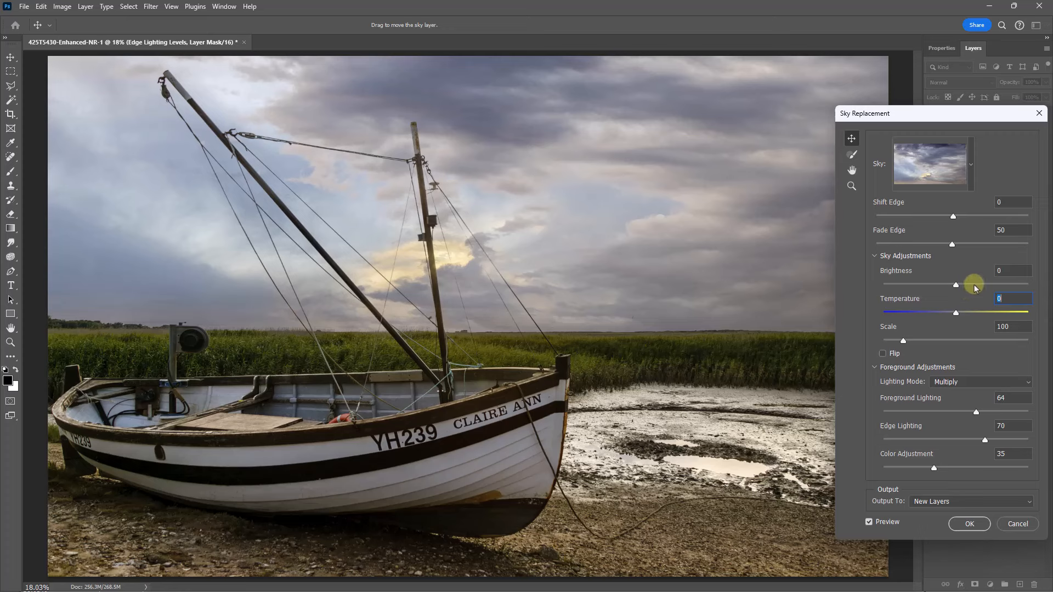
{"action": "mouse_move", "coordinate": [973, 289]}
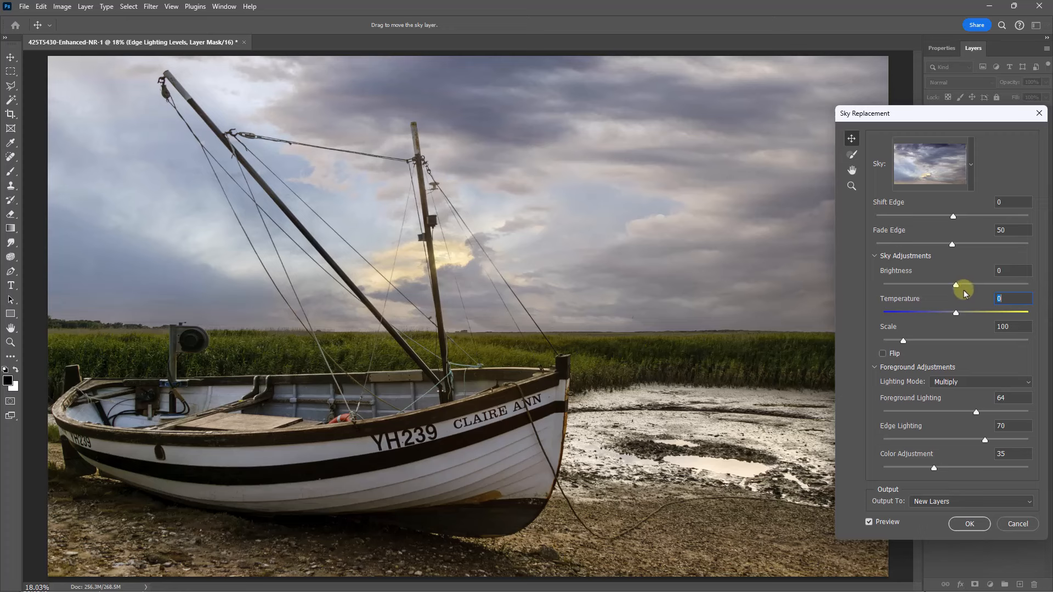
{"action": "mouse_move", "coordinate": [942, 288]}
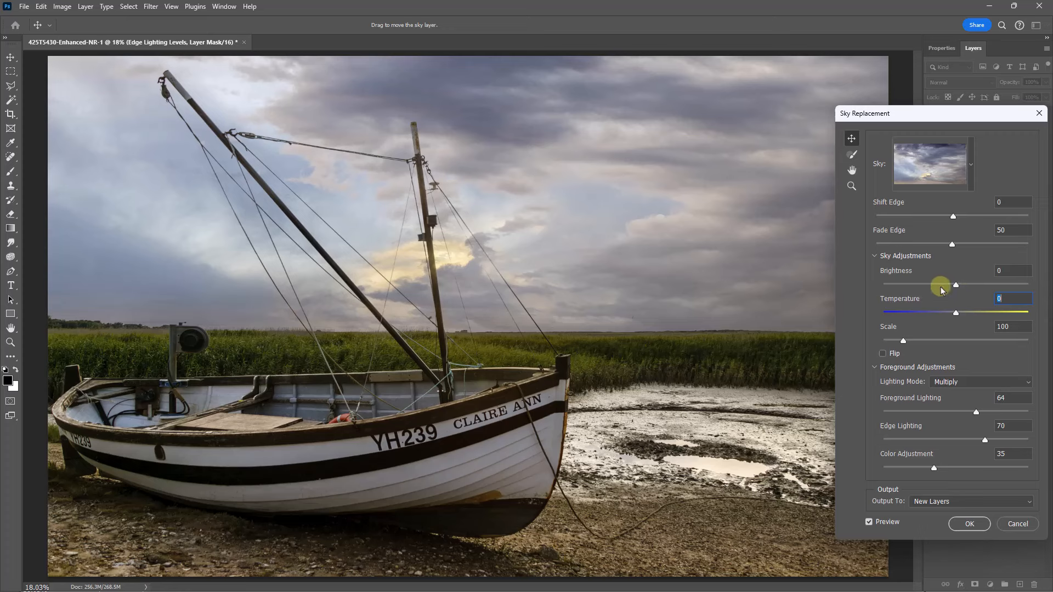
{"action": "mouse_move", "coordinate": [936, 285]}
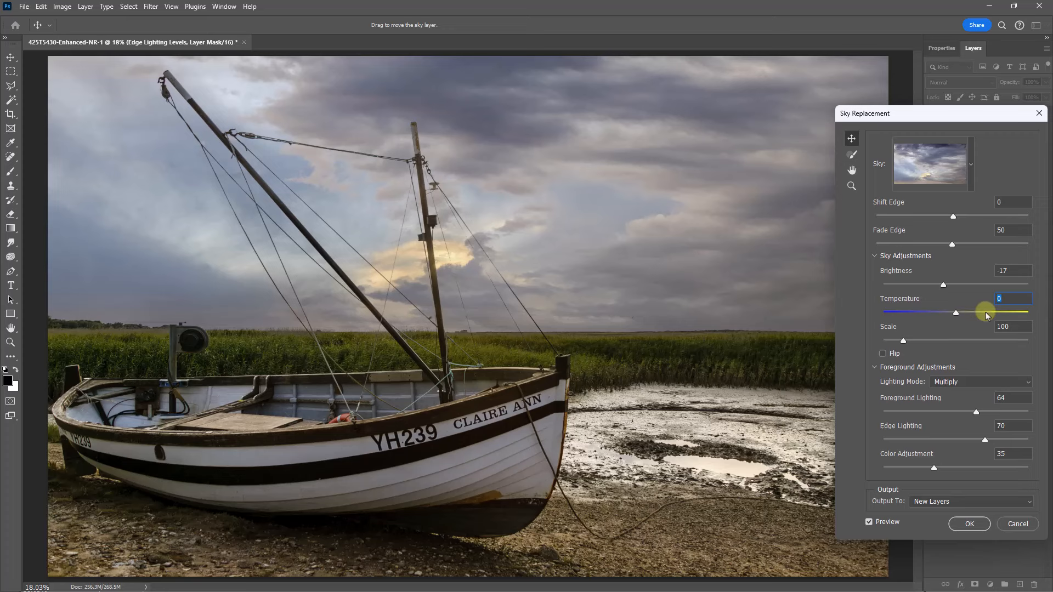
{"action": "mouse_move", "coordinate": [984, 316]}
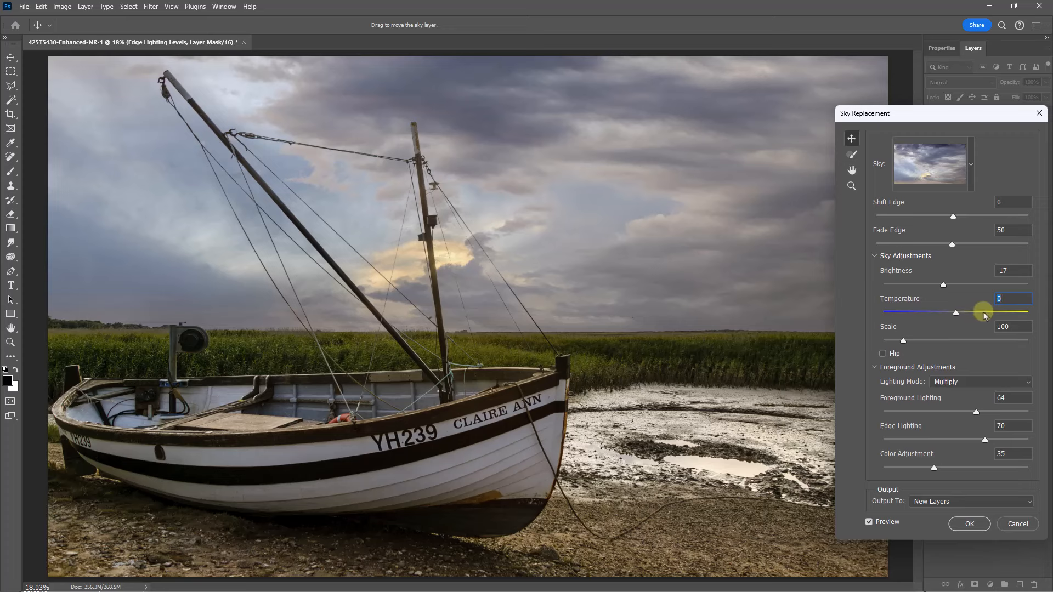
{"action": "mouse_move", "coordinate": [907, 322]}
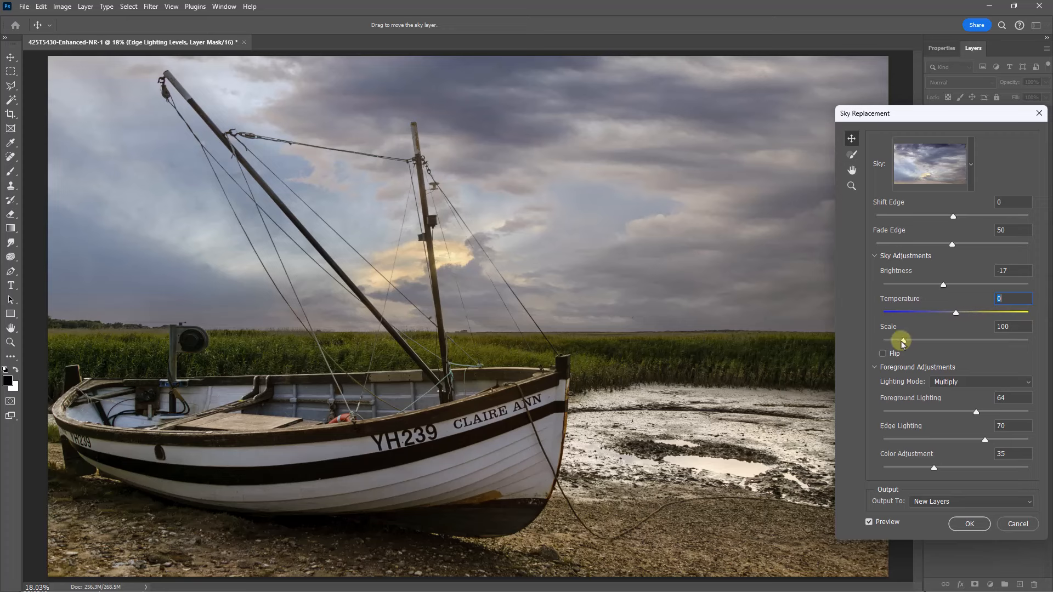
{"action": "mouse_move", "coordinate": [898, 346]}
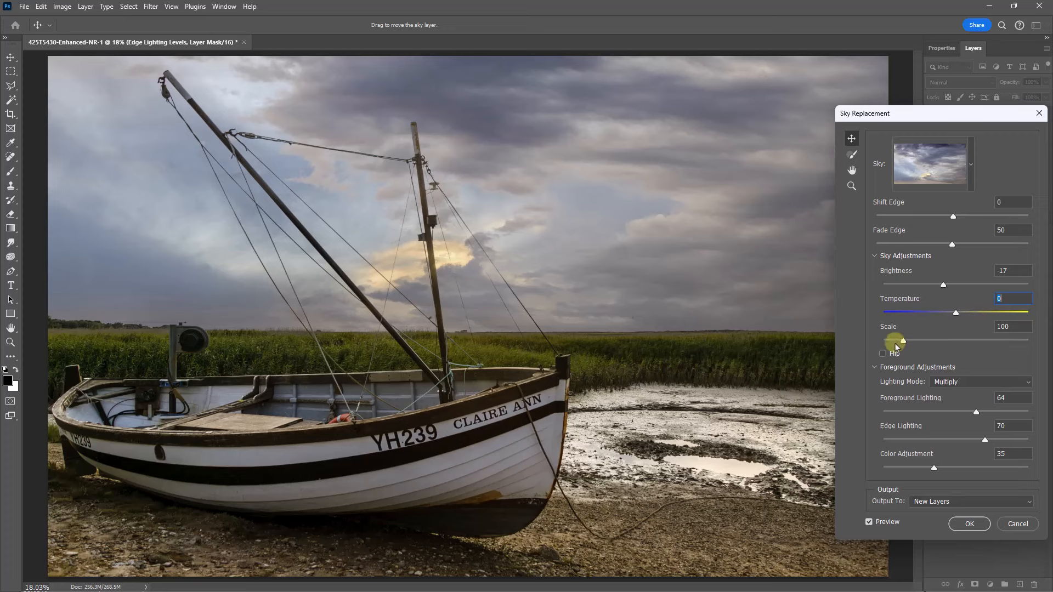
{"action": "mouse_move", "coordinate": [895, 344]}
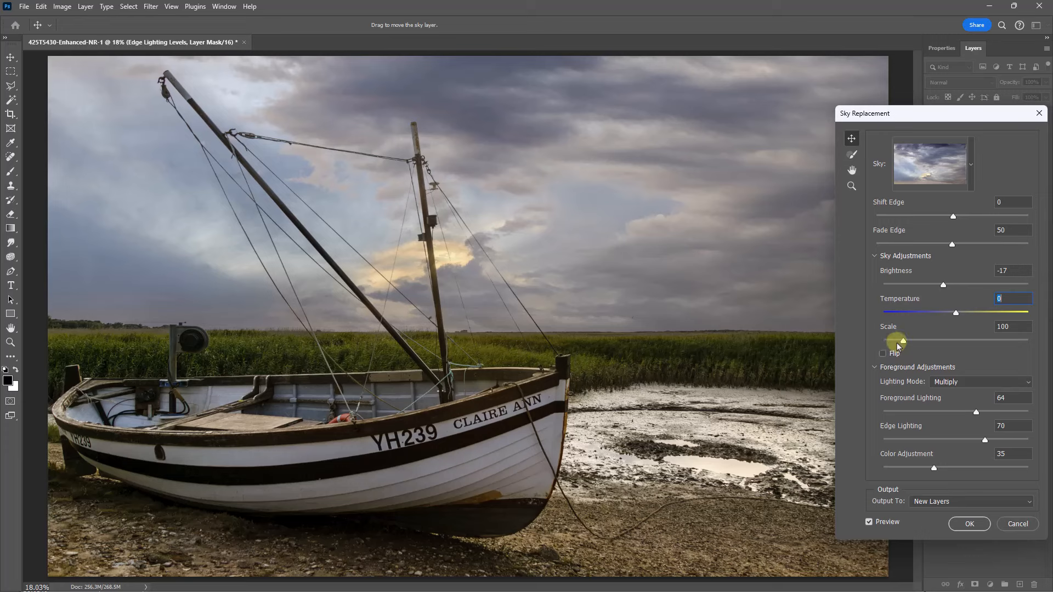
{"action": "mouse_move", "coordinate": [912, 341]}
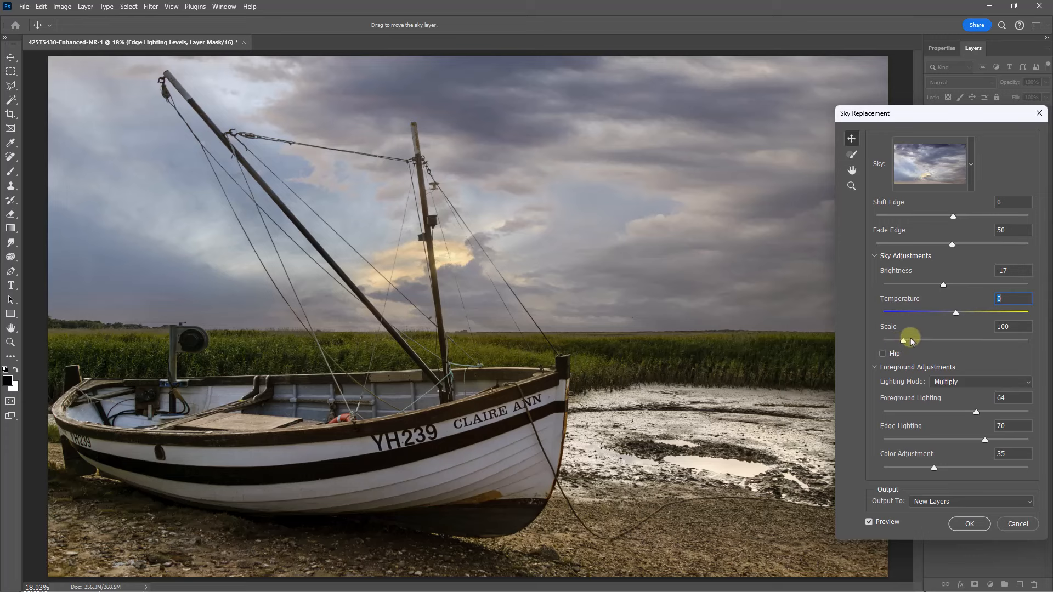
{"action": "mouse_move", "coordinate": [884, 355]}
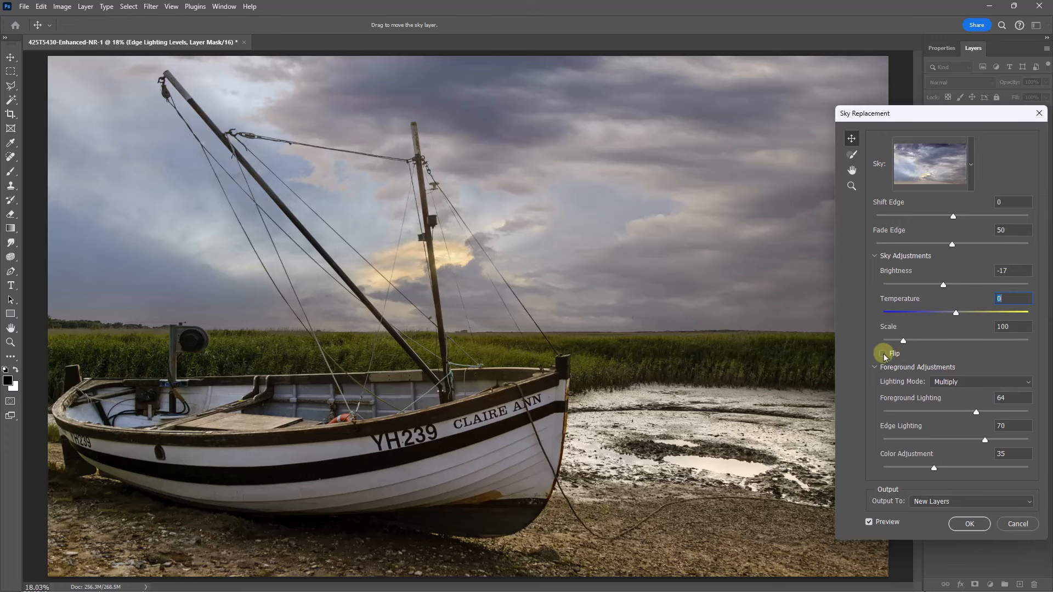
{"action": "left_click", "coordinate": [881, 353]}
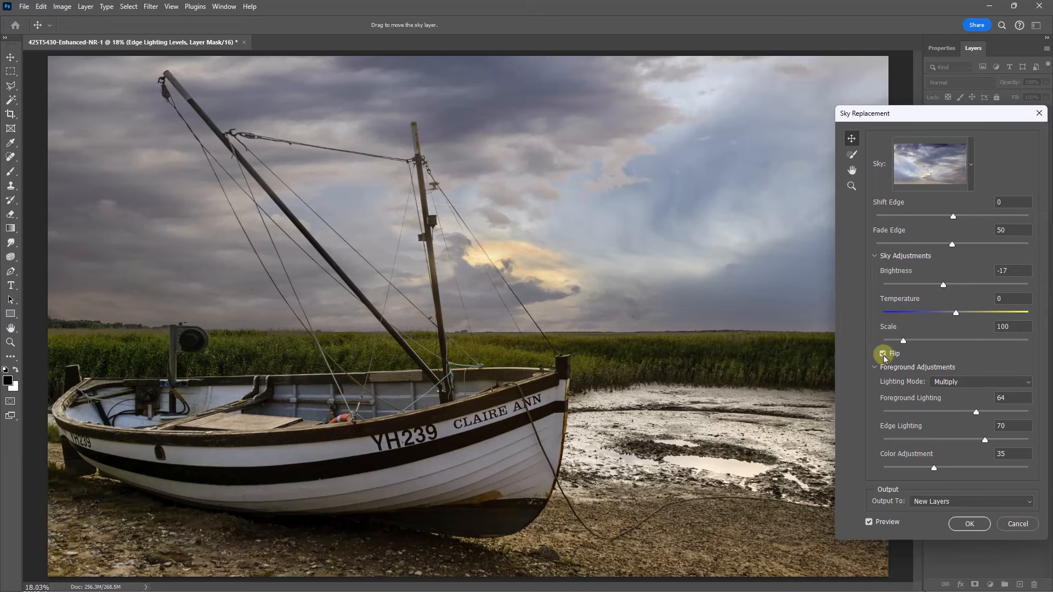
{"action": "left_click", "coordinate": [882, 353]}
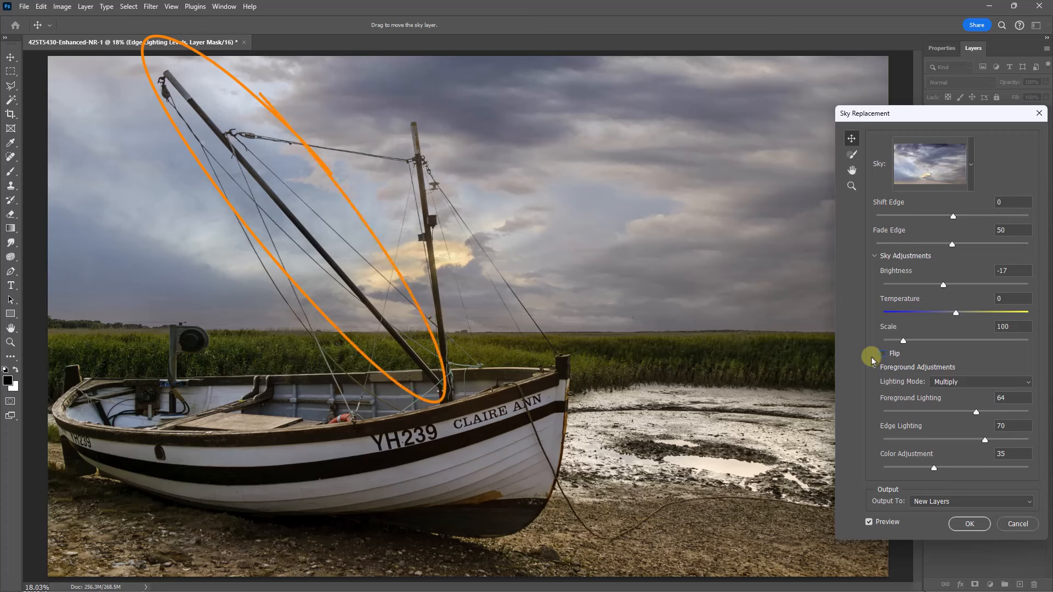
{"action": "mouse_move", "coordinate": [870, 358]}
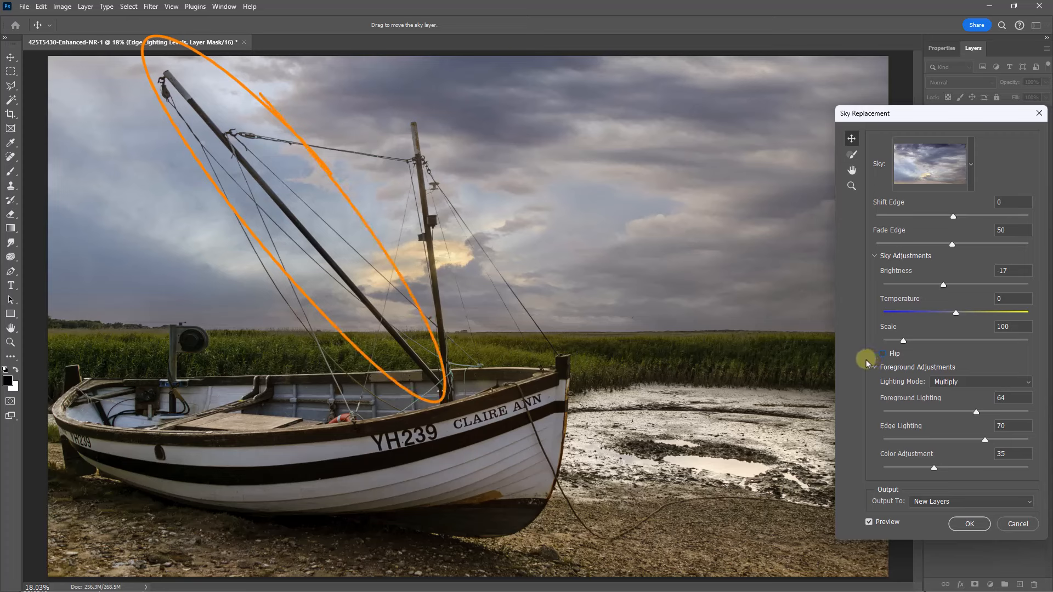
{"action": "mouse_move", "coordinate": [900, 356]}
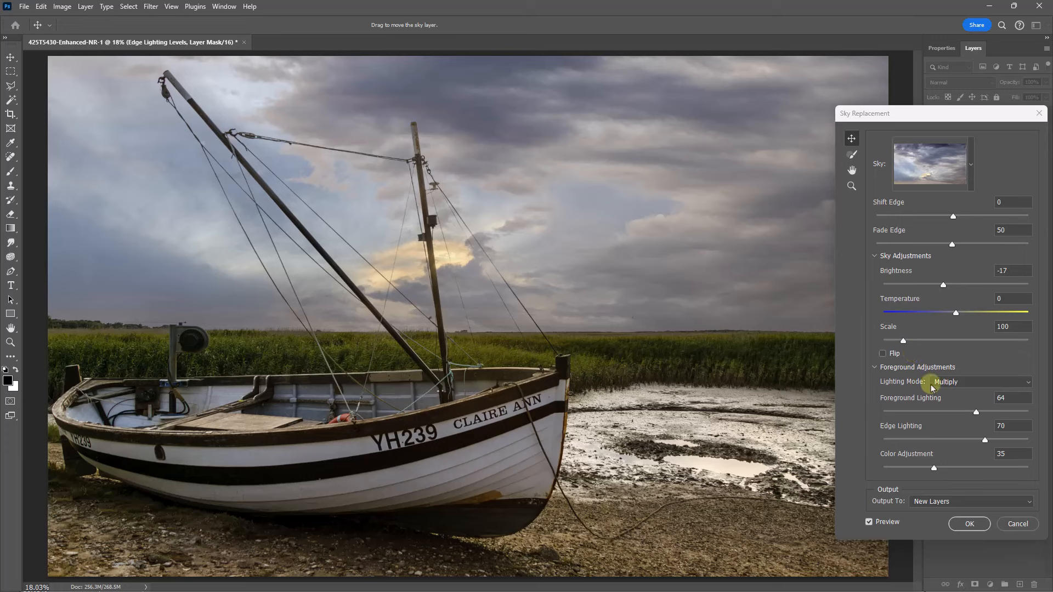
{"action": "mouse_move", "coordinate": [1034, 383]}
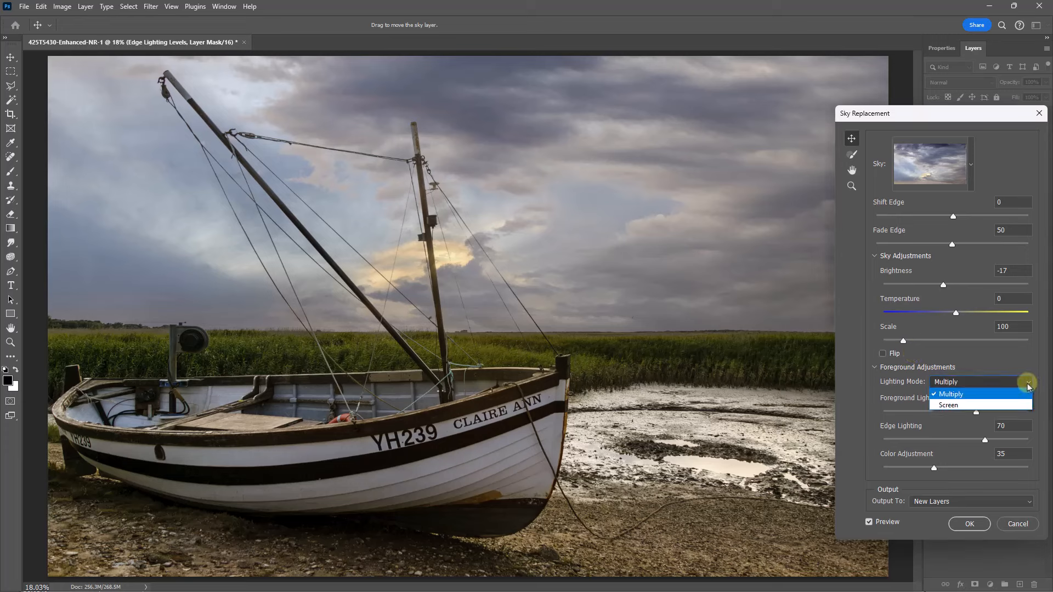
{"action": "mouse_move", "coordinate": [949, 405]}
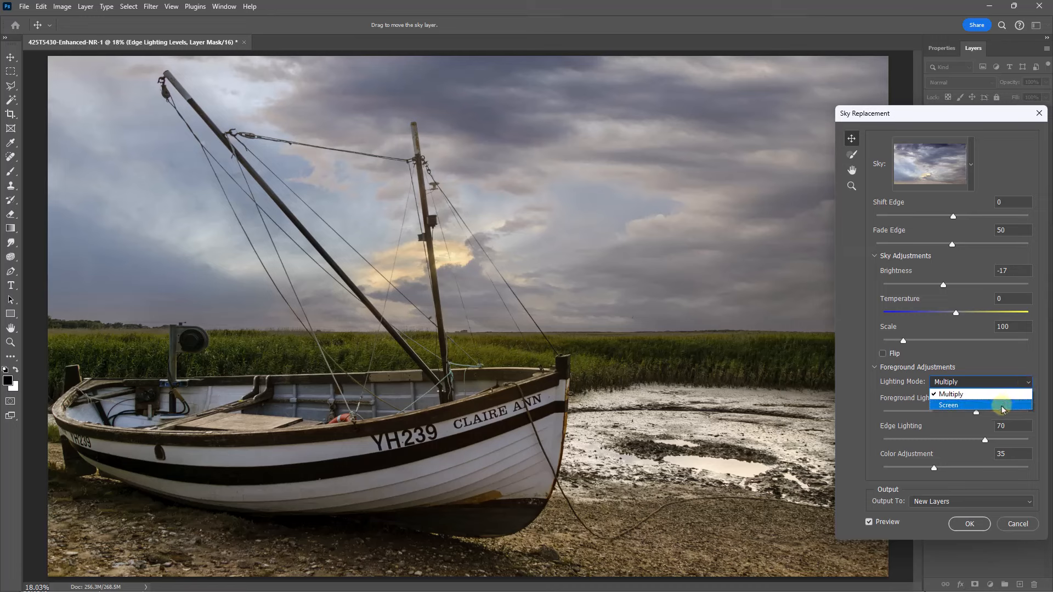
{"action": "left_click", "coordinate": [949, 405]}
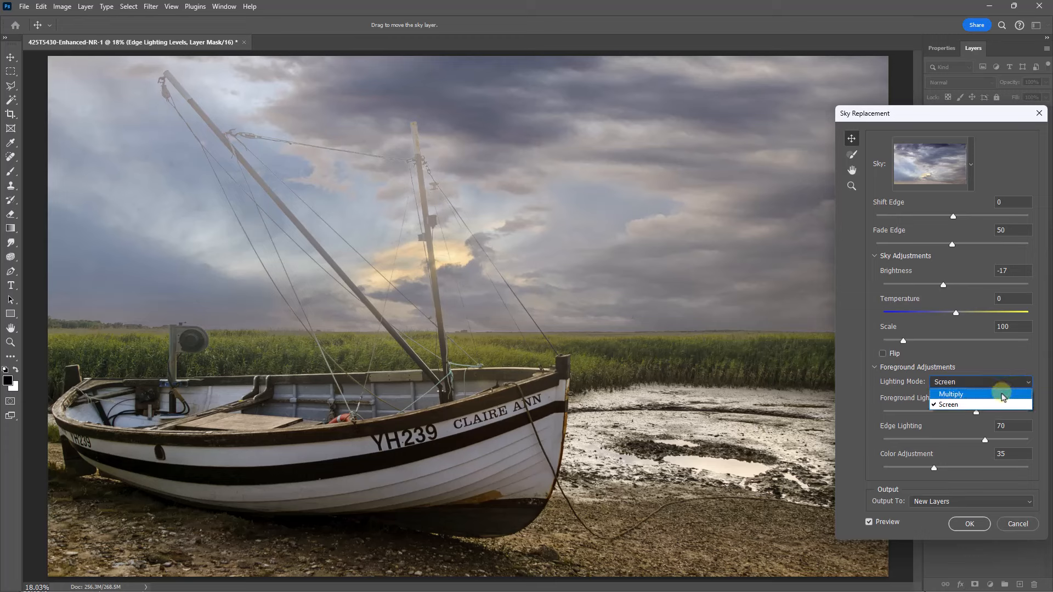
{"action": "left_click", "coordinate": [951, 393]}
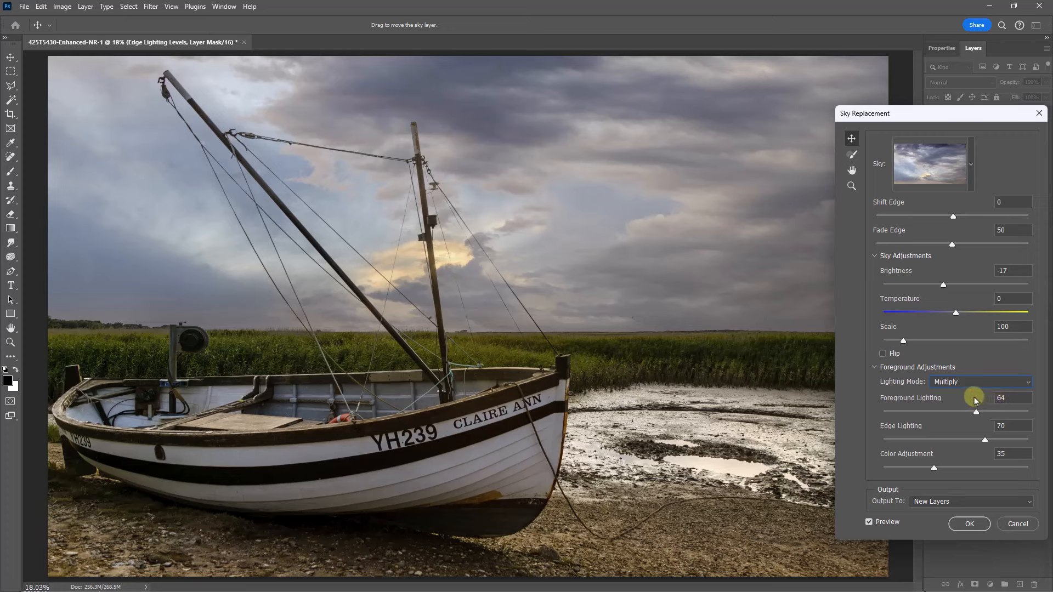
{"action": "mouse_move", "coordinate": [971, 478]}
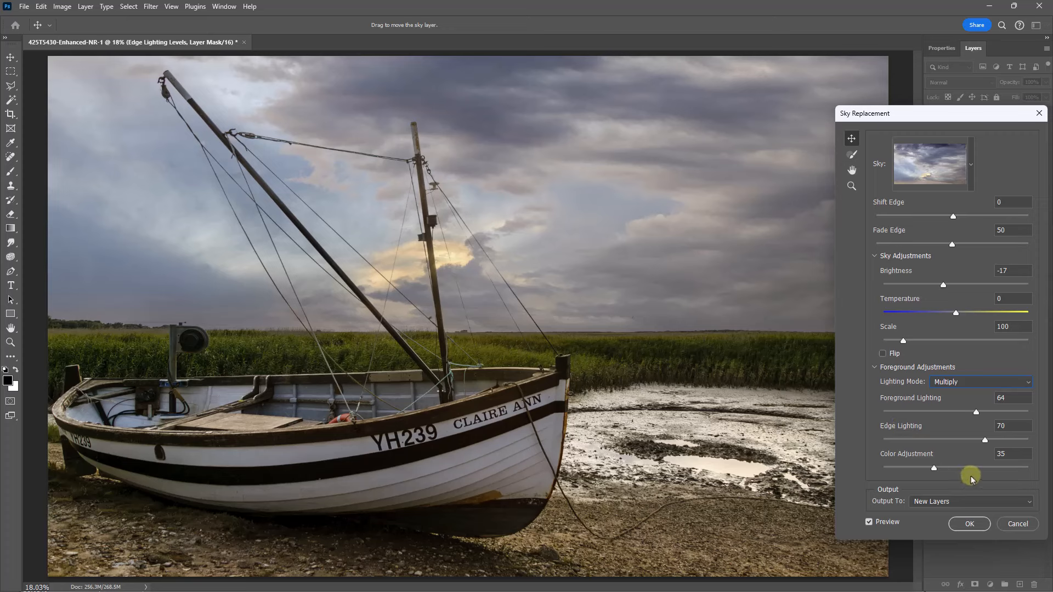
{"action": "mouse_move", "coordinate": [970, 472]}
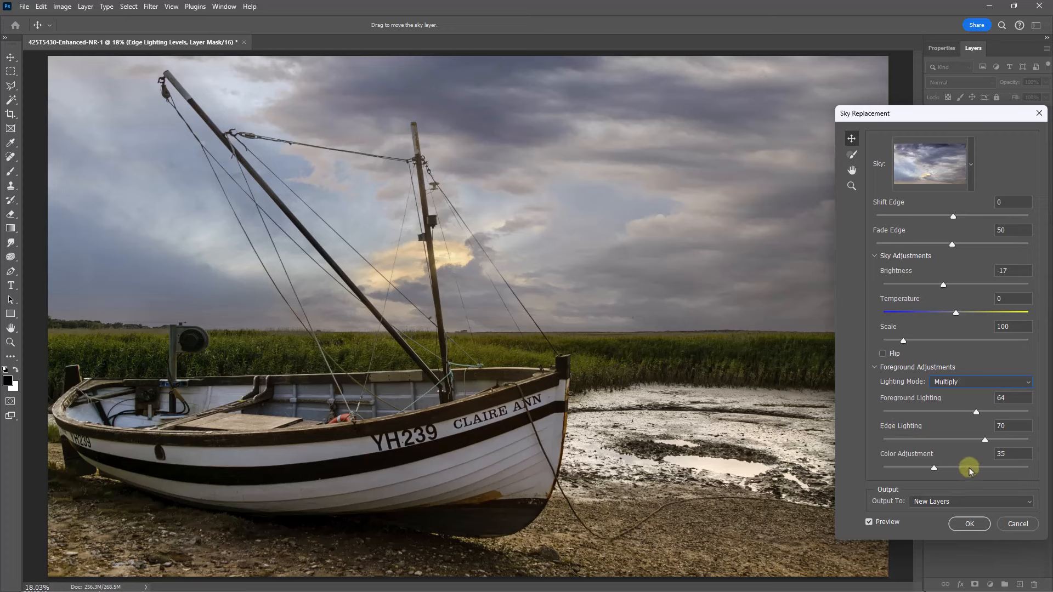
{"action": "mouse_move", "coordinate": [967, 478]}
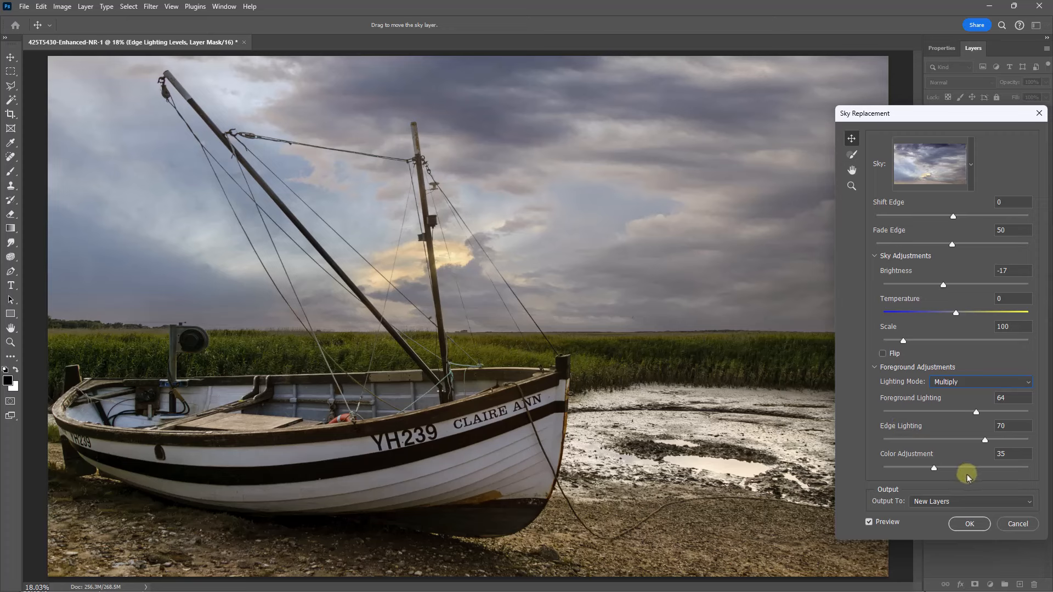
{"action": "mouse_move", "coordinate": [961, 480]}
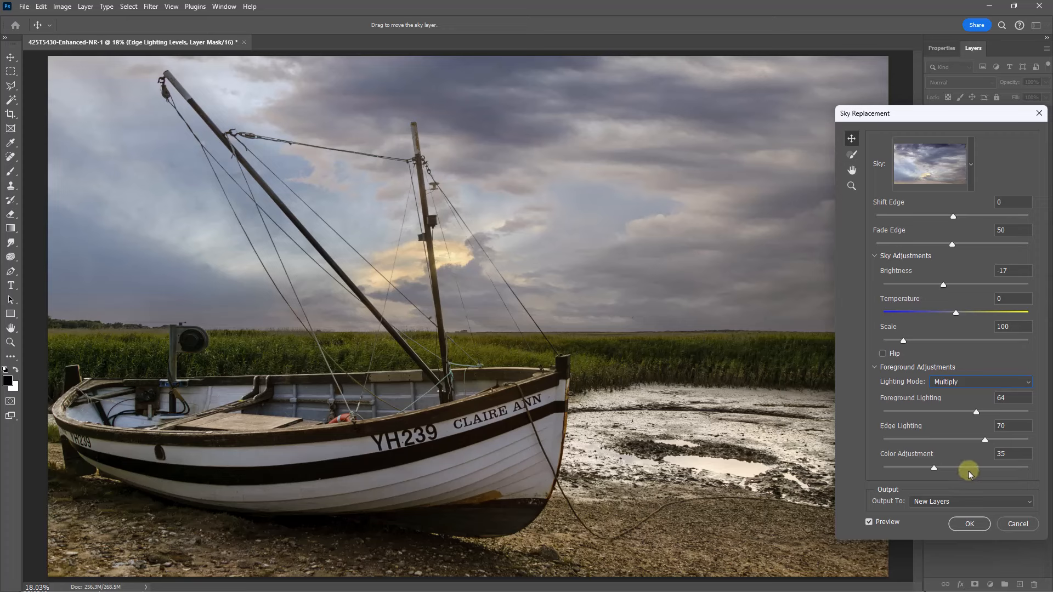
{"action": "mouse_move", "coordinate": [981, 472]}
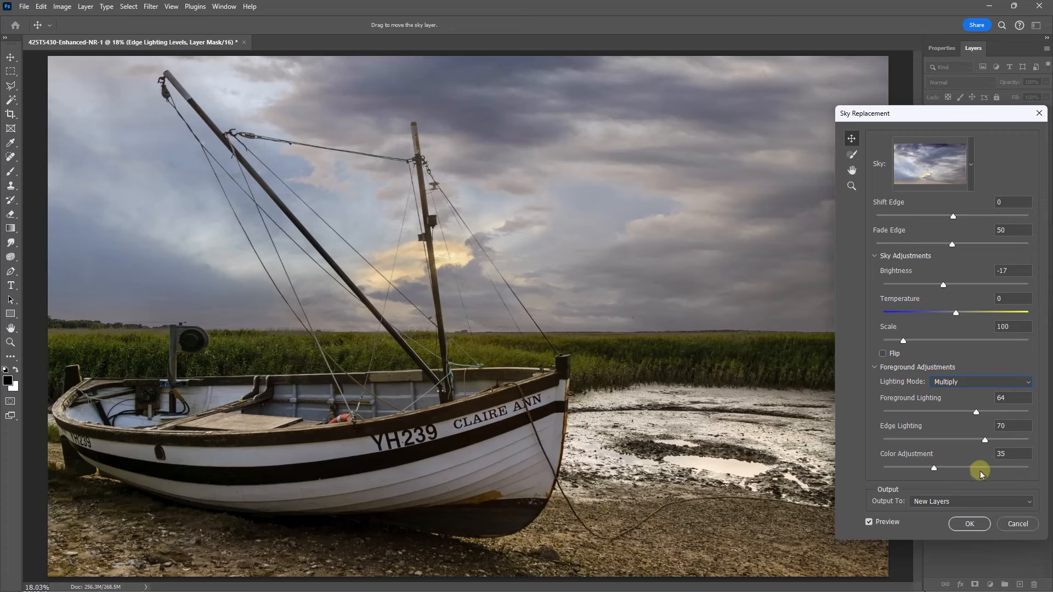
{"action": "mouse_move", "coordinate": [971, 478]}
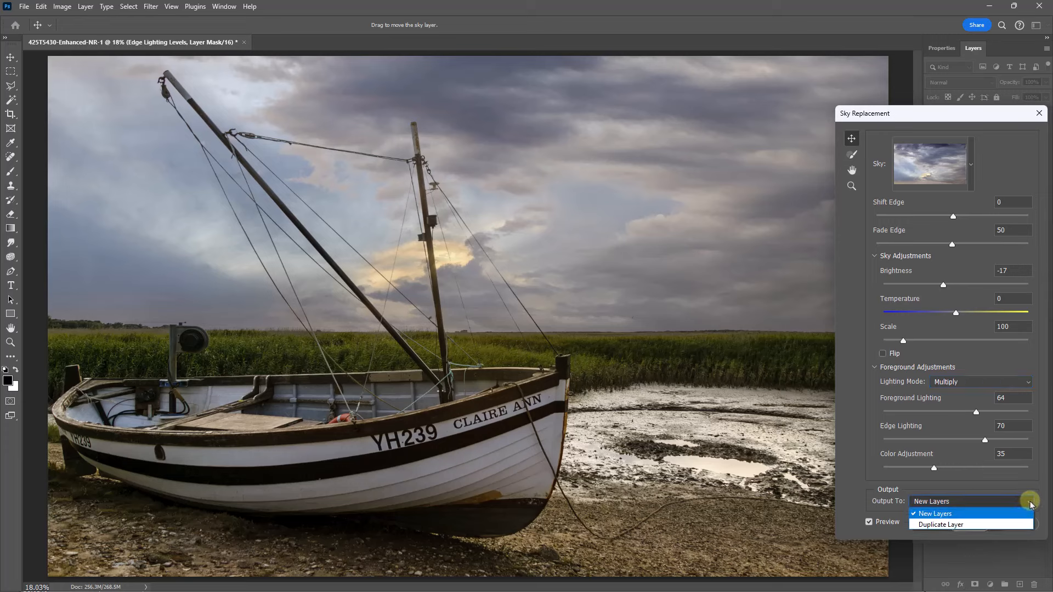
{"action": "mouse_move", "coordinate": [998, 519]}
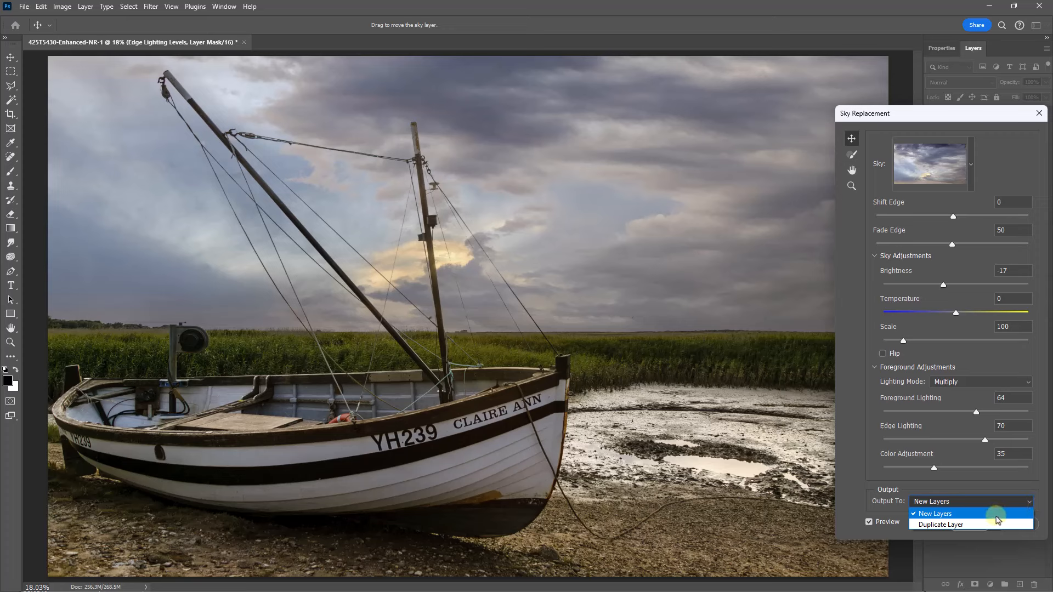
{"action": "mouse_move", "coordinate": [993, 520]}
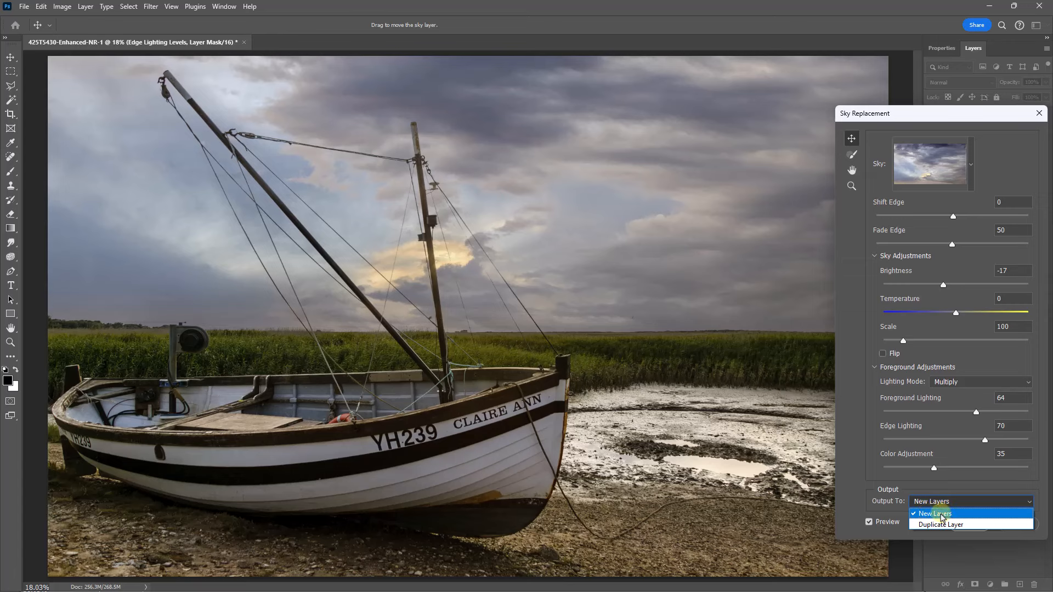
Commit the stormy sky to the boat photo, output as new layers
{"action": "left_click", "coordinate": [932, 513]}
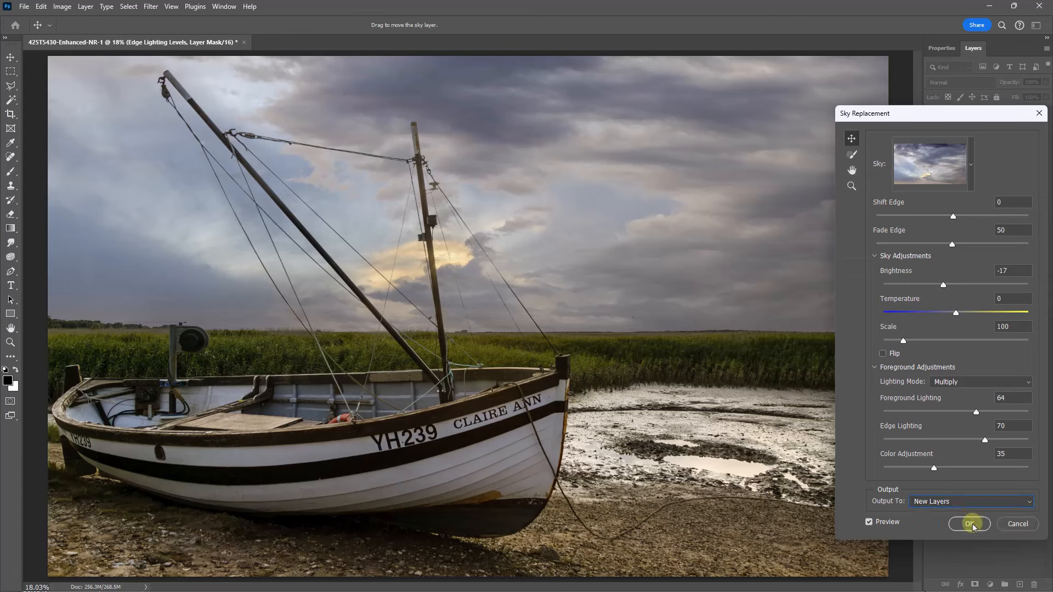
{"action": "left_click", "coordinate": [969, 524]}
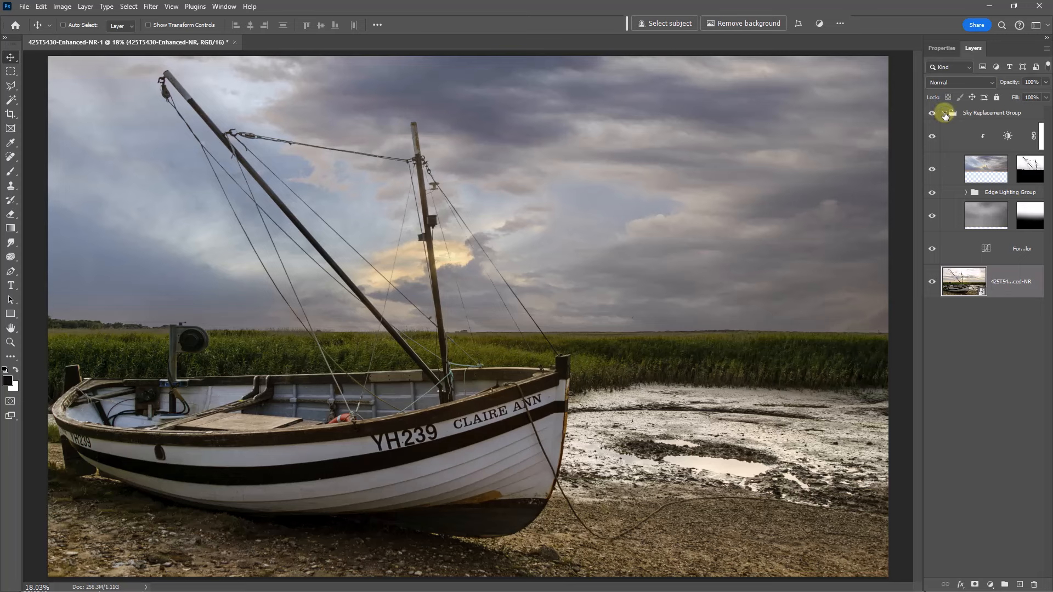
Collapse the Sky Replacement Group in the Layers panel after checking its contents
{"action": "left_click", "coordinate": [966, 113]}
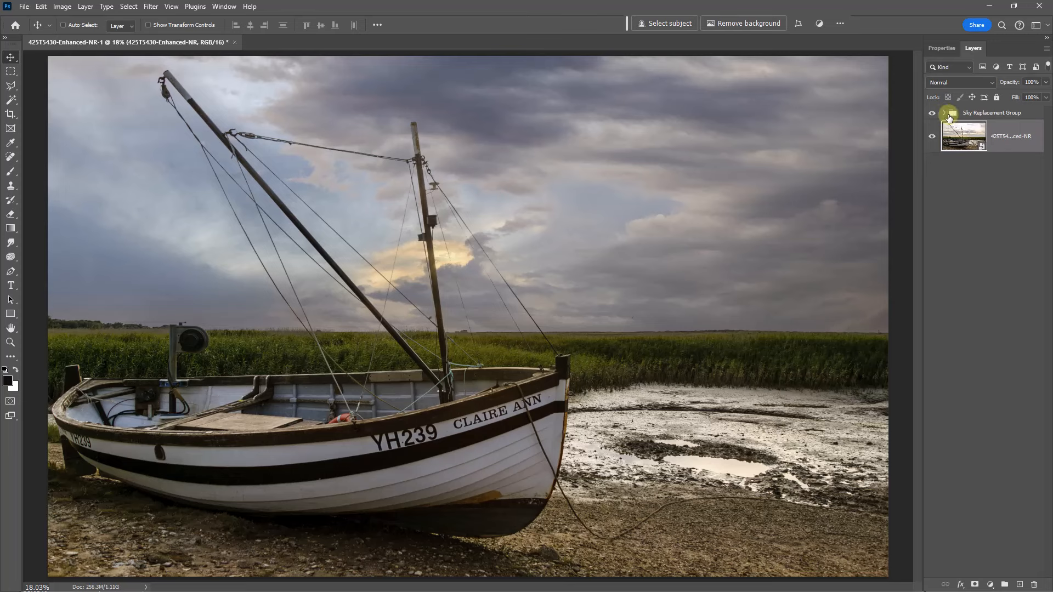
{"action": "left_click", "coordinate": [940, 113]}
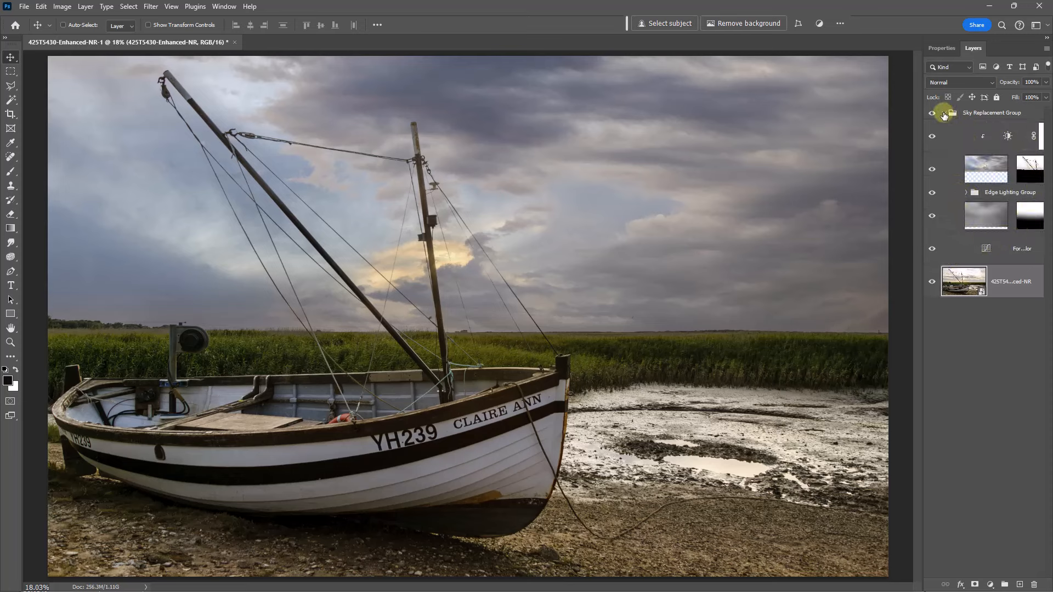
{"action": "left_click", "coordinate": [945, 113]}
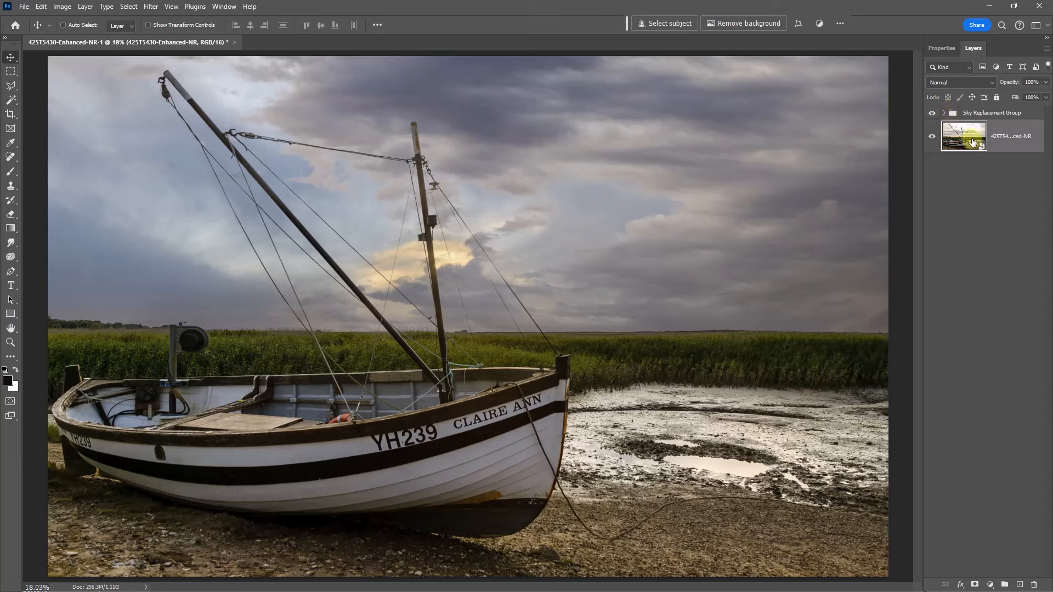
{"action": "mouse_move", "coordinate": [965, 136]}
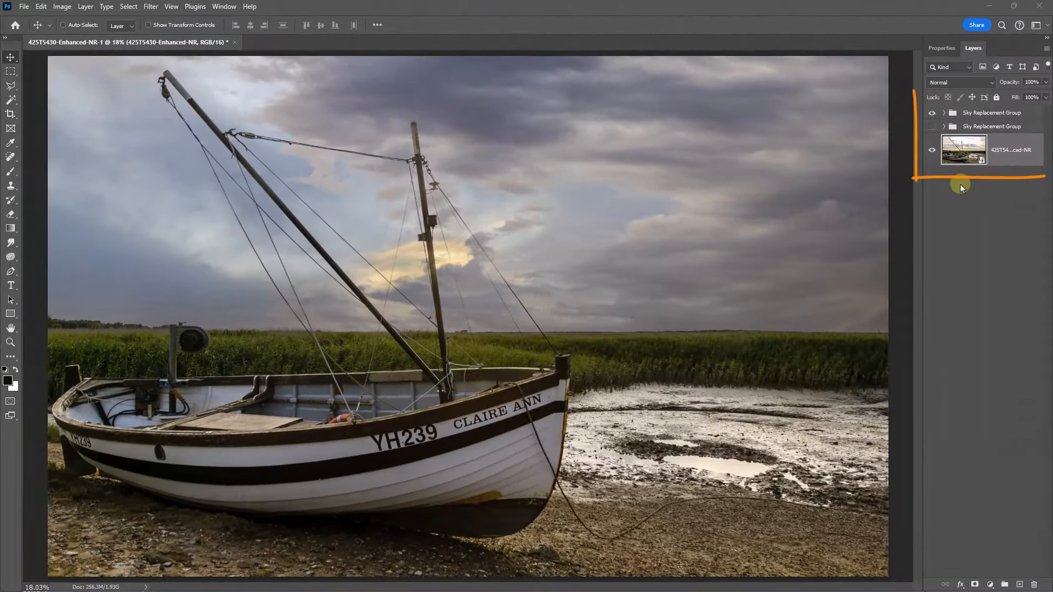
{"action": "mouse_move", "coordinate": [956, 185]}
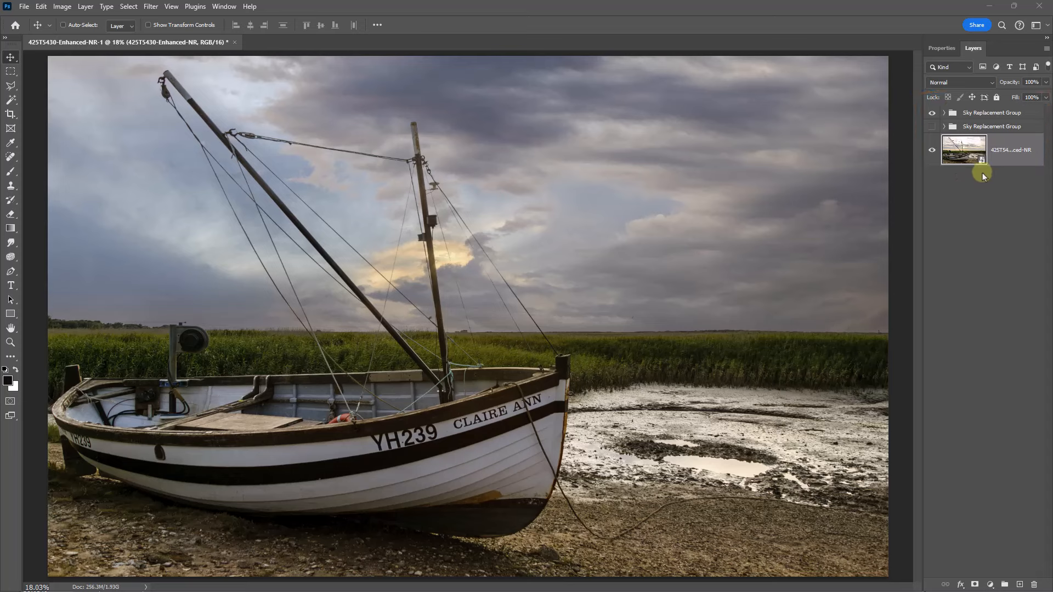
{"action": "left_click", "coordinate": [932, 112]}
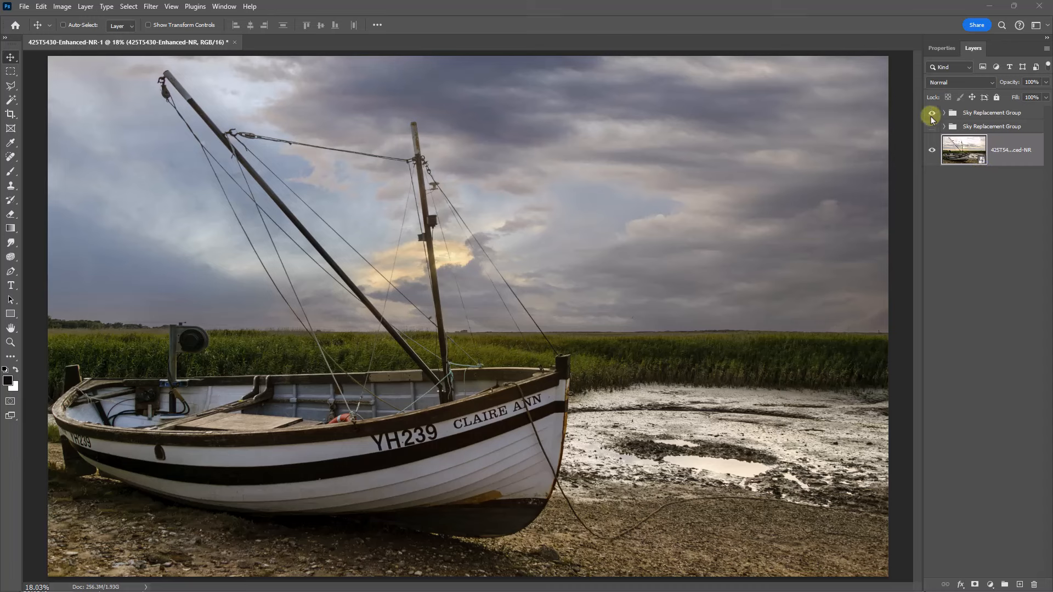
{"action": "left_click", "coordinate": [932, 113]}
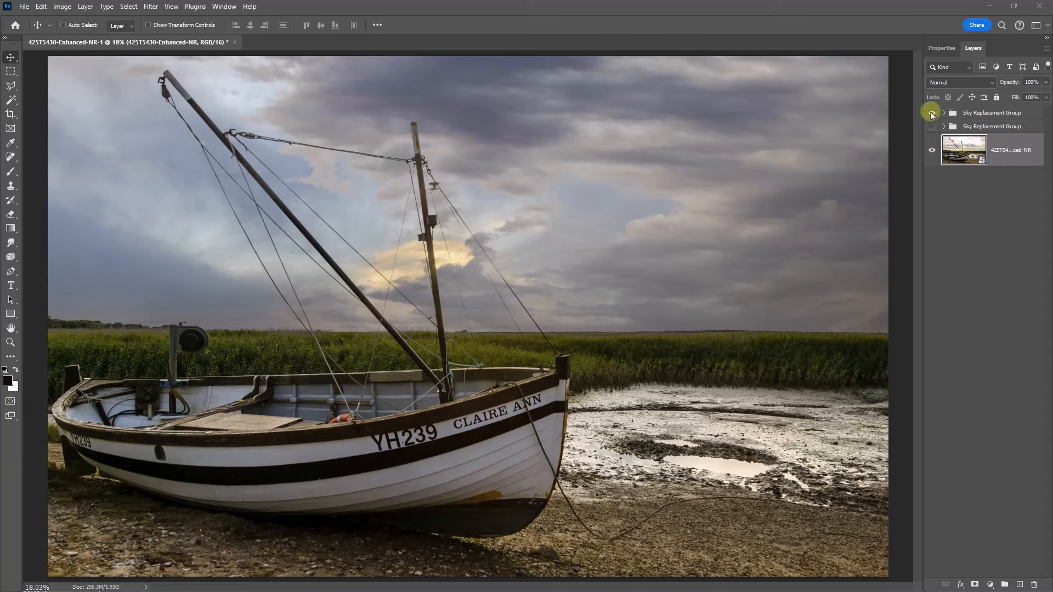
{"action": "left_click", "coordinate": [932, 113]}
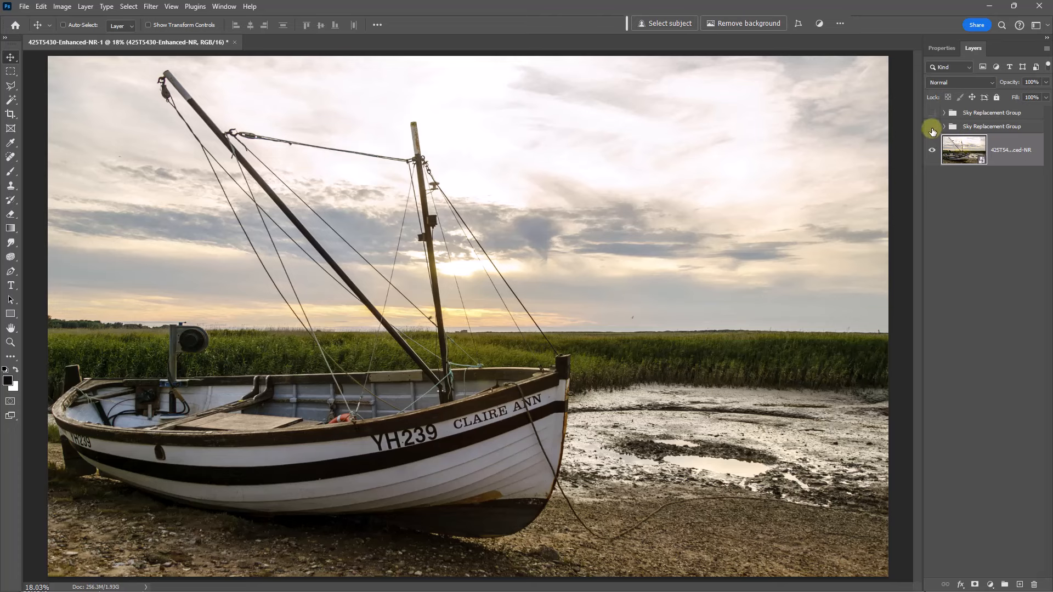
{"action": "left_click", "coordinate": [932, 127]}
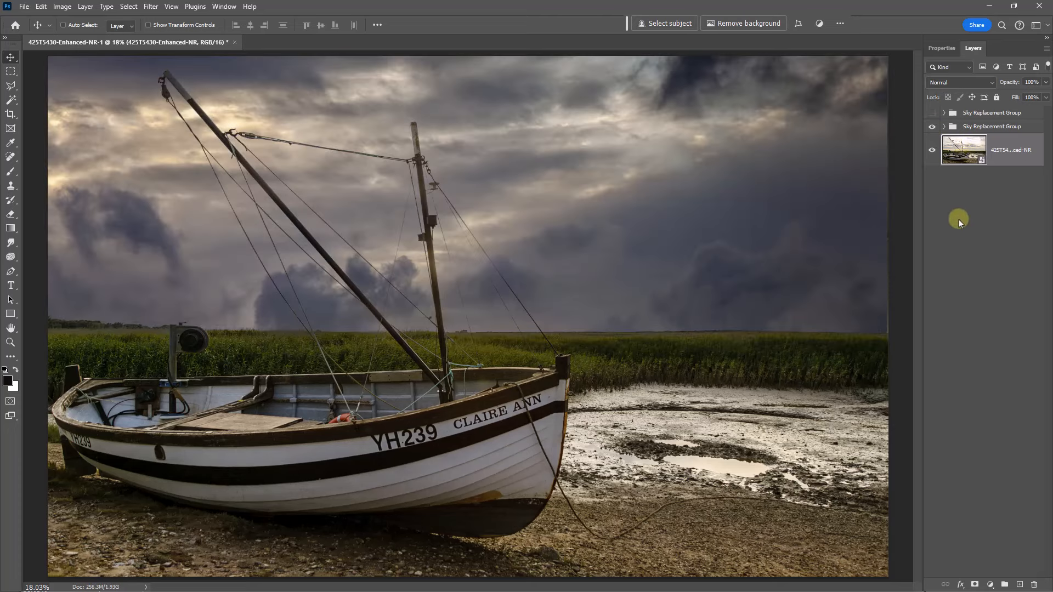
{"action": "mouse_move", "coordinate": [950, 223]}
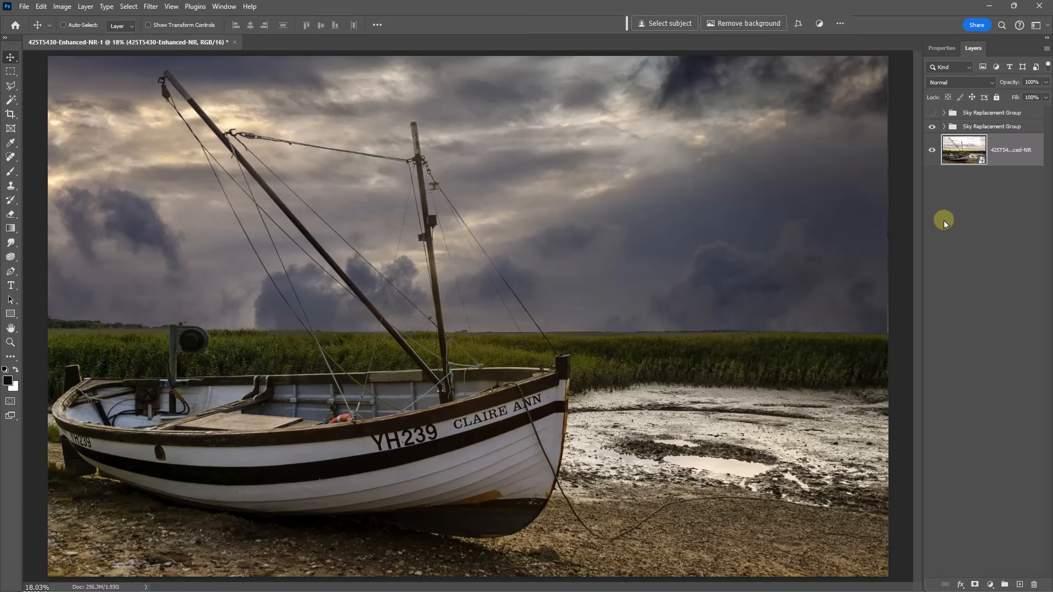
{"action": "left_click", "coordinate": [932, 127]}
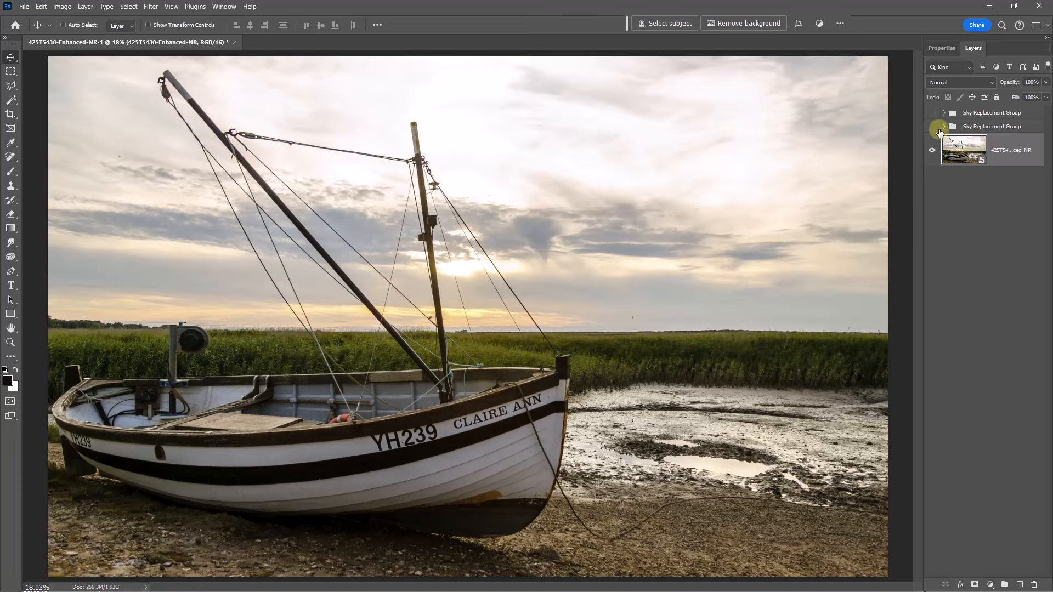
{"action": "left_click", "coordinate": [932, 127]}
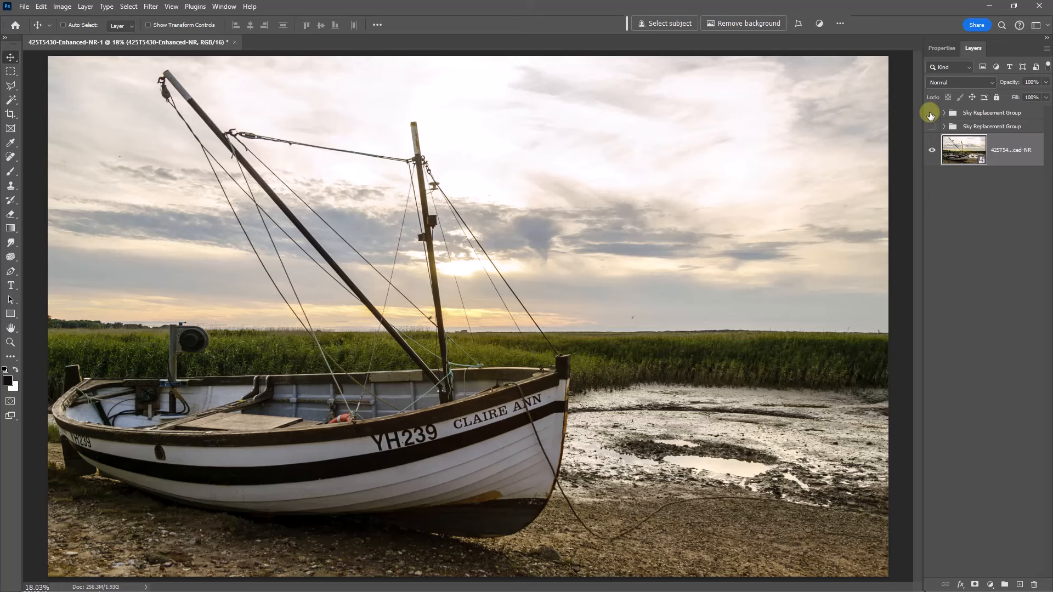
{"action": "left_click", "coordinate": [933, 112]}
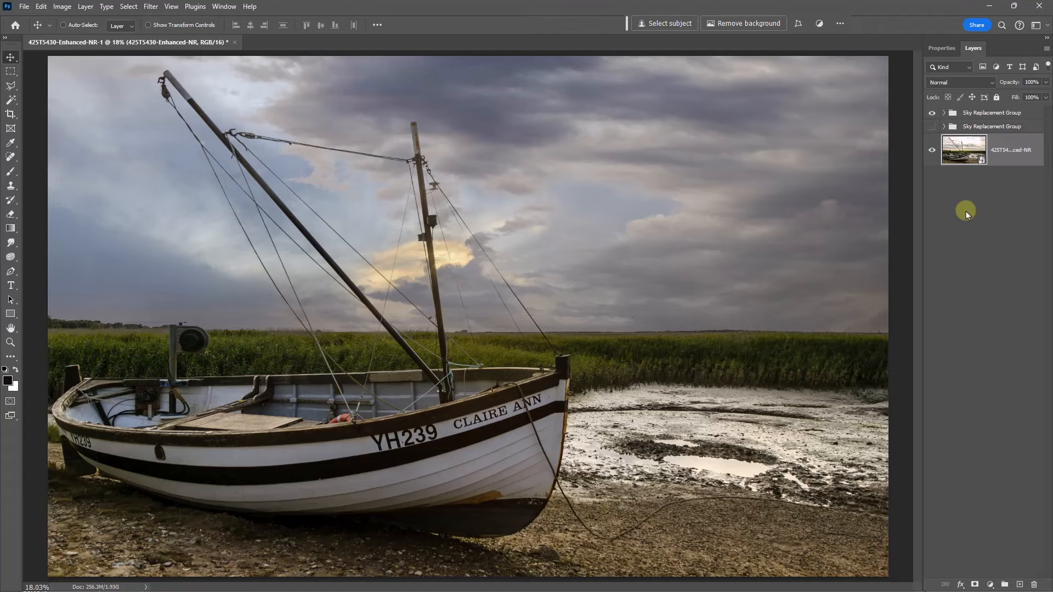
{"action": "mouse_move", "coordinate": [971, 193]}
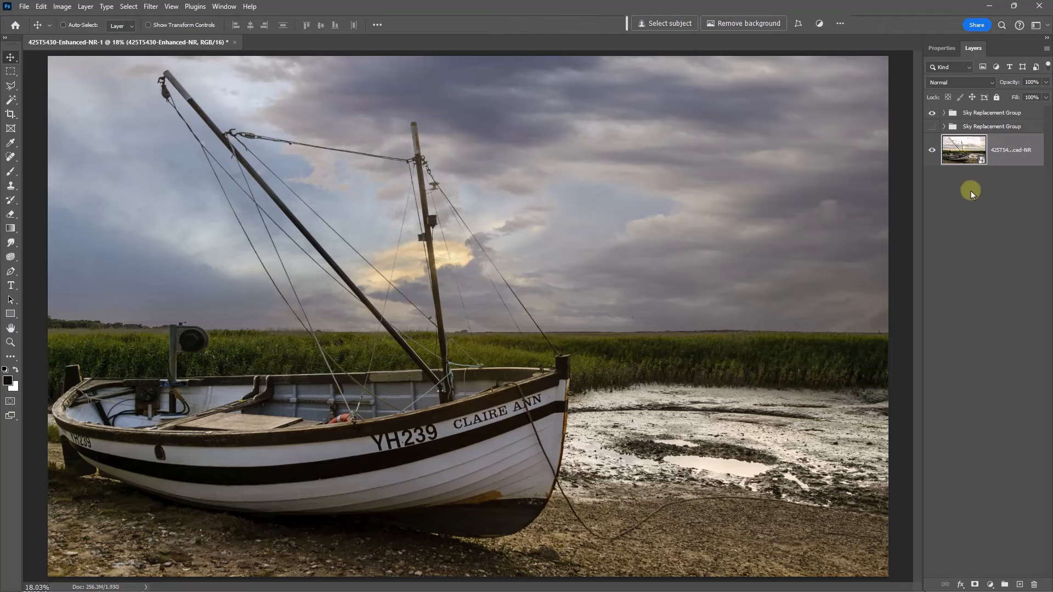
{"action": "left_click", "coordinate": [342, 42]}
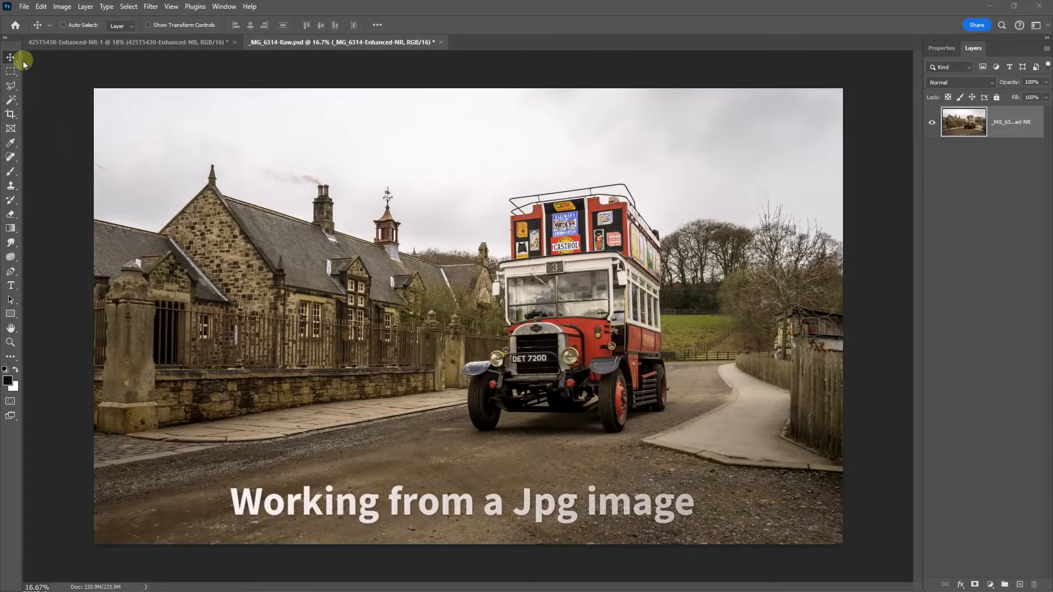
Start Sky Replacement on the bus street scene from the Edit menu
{"action": "left_click", "coordinate": [40, 7]}
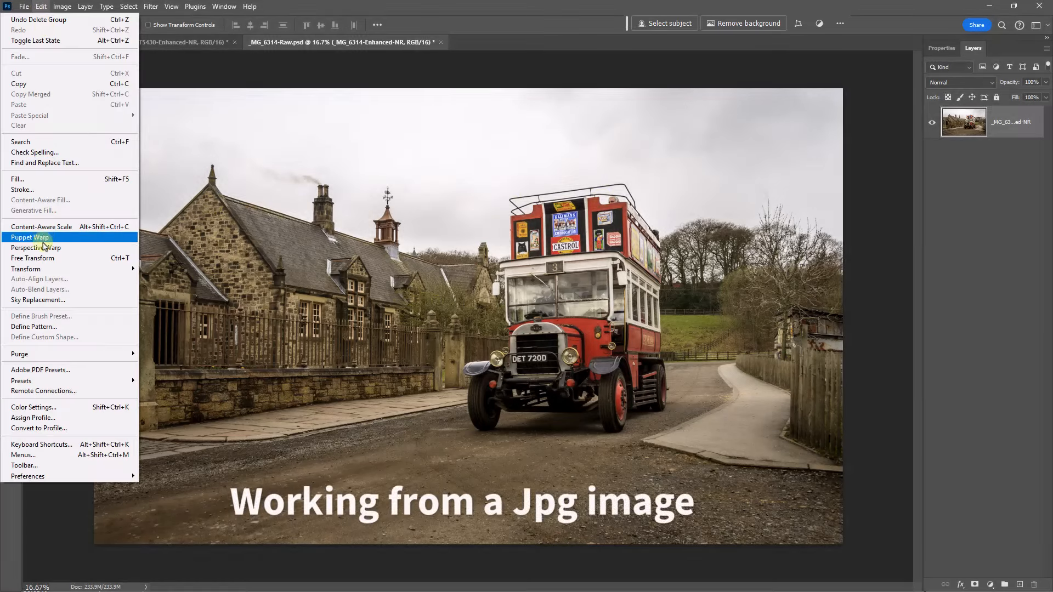
{"action": "left_click", "coordinate": [38, 300]}
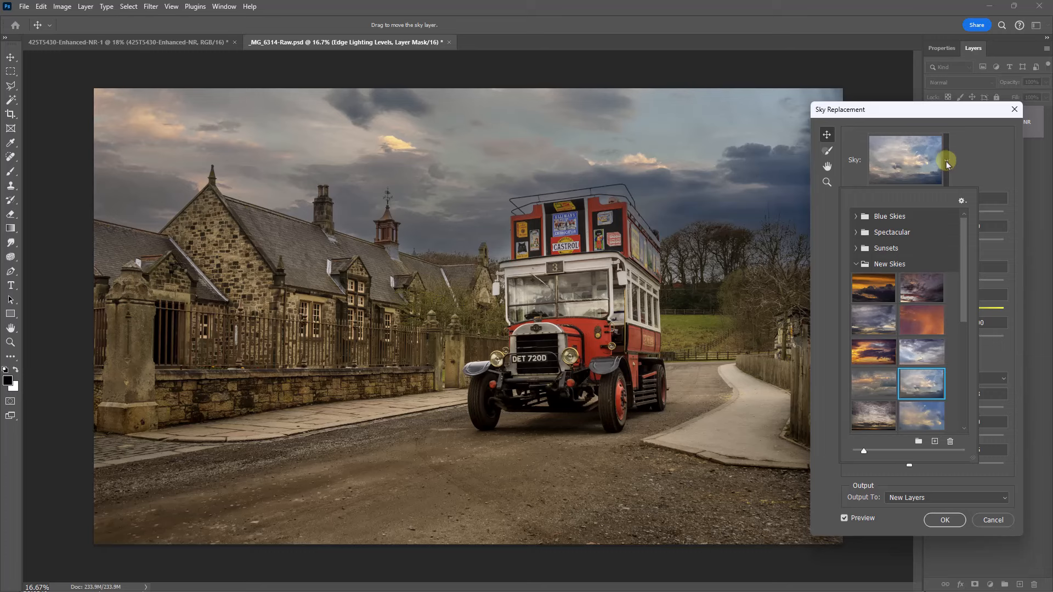
{"action": "mouse_move", "coordinate": [962, 357]}
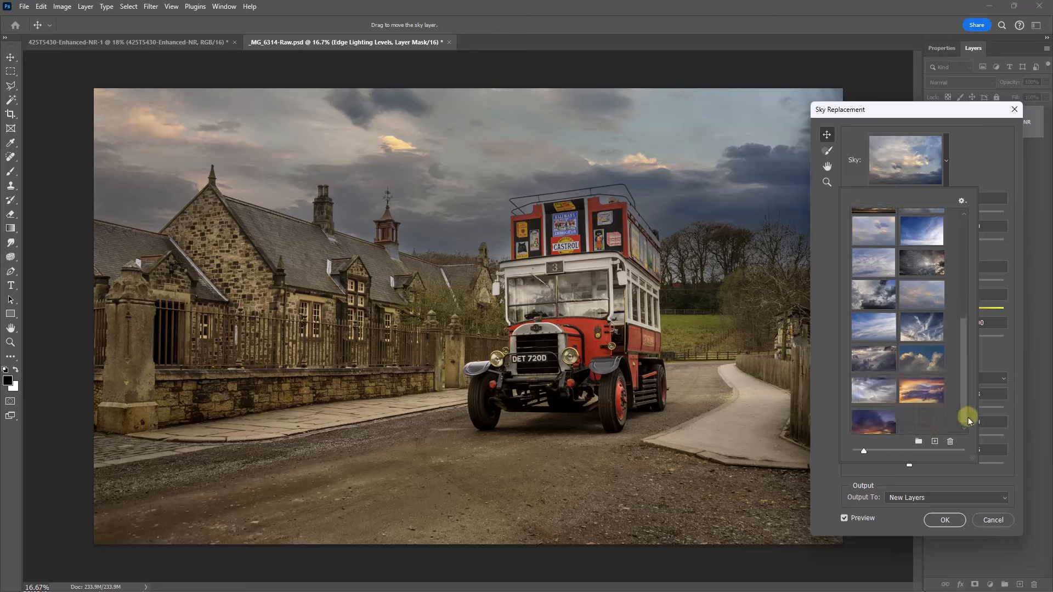
Choose the dark dramatic cloudy sky preset for the bus scene
{"action": "left_click", "coordinate": [874, 357]}
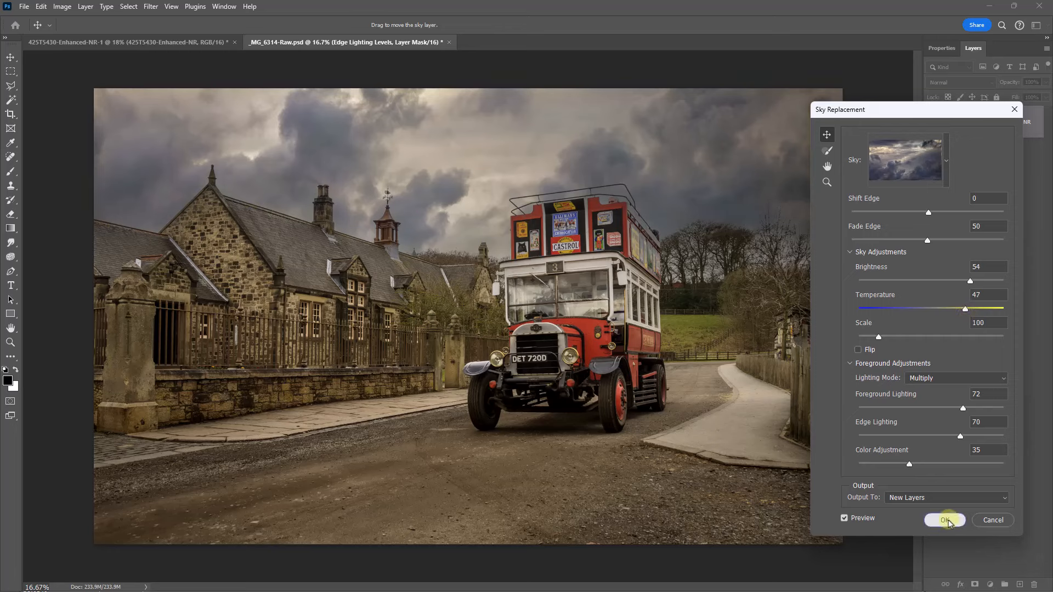
Commit the cloudy sky to the bus scene, collapse its group, and switch to the boat photo
{"action": "left_click", "coordinate": [944, 519]}
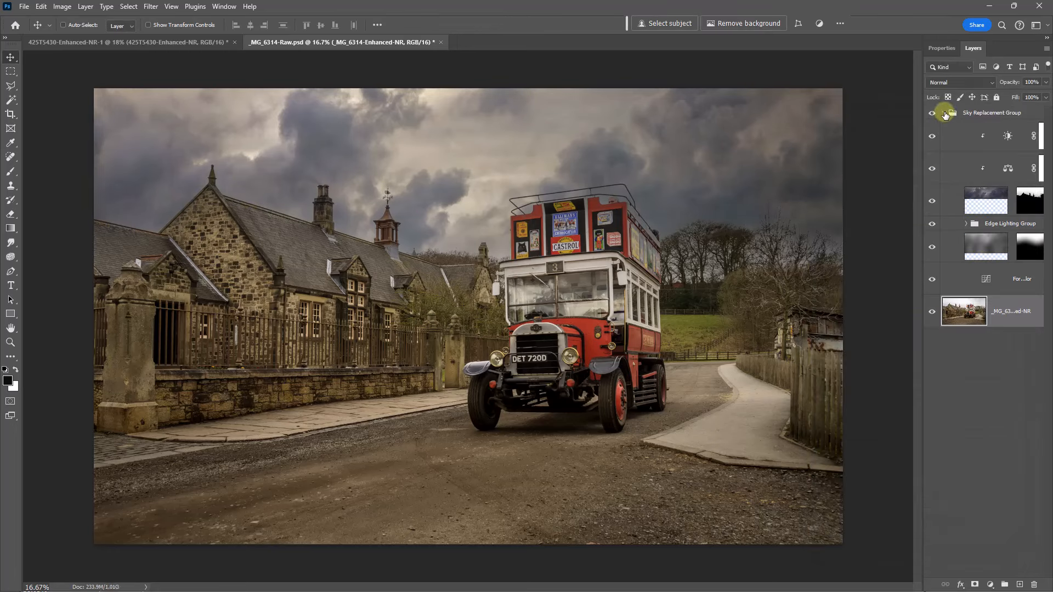
{"action": "left_click", "coordinate": [956, 112]}
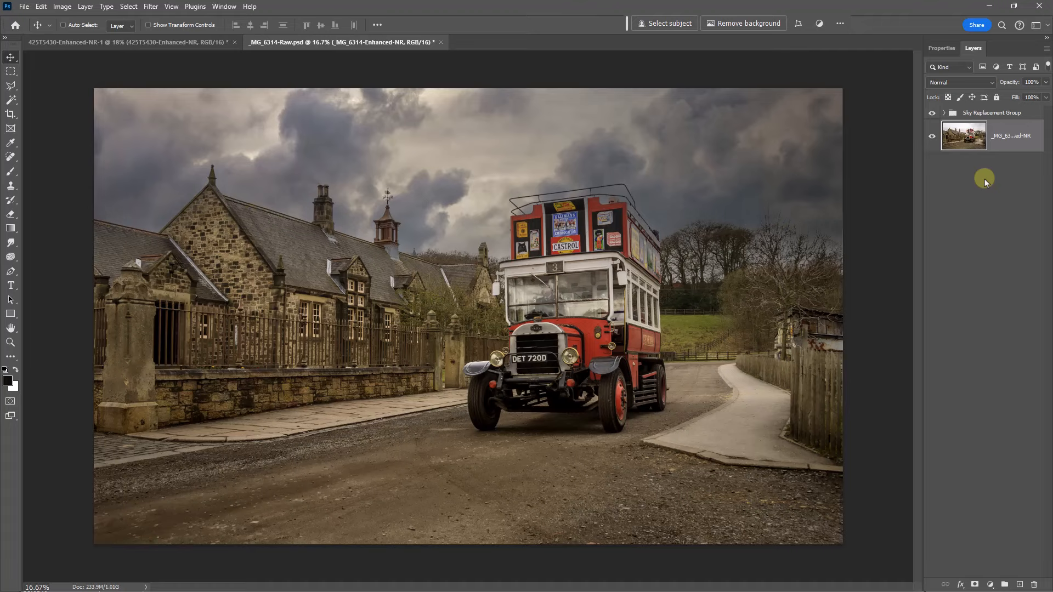
{"action": "left_click", "coordinate": [127, 42]}
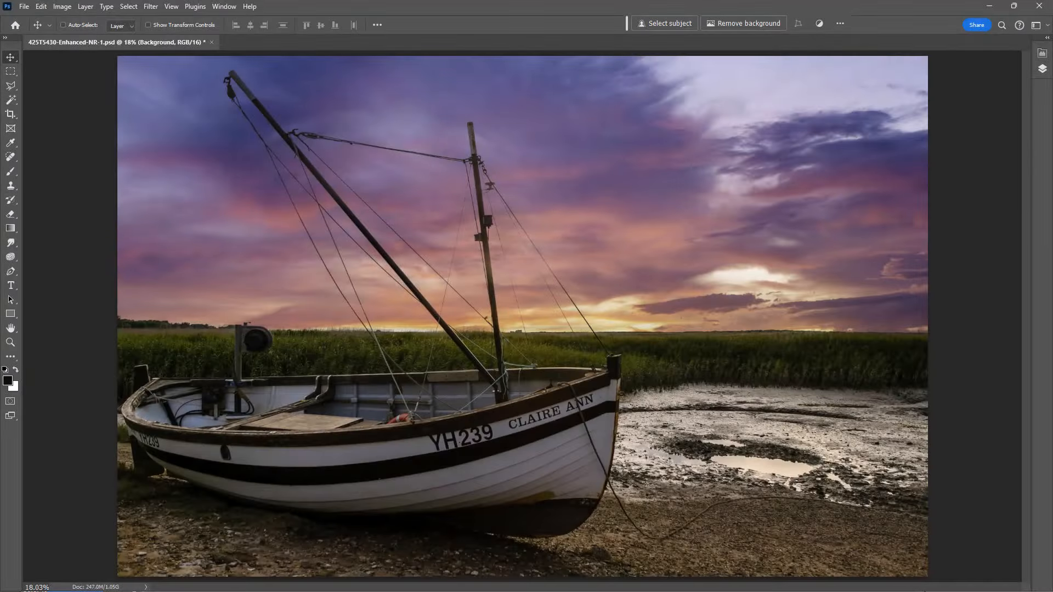